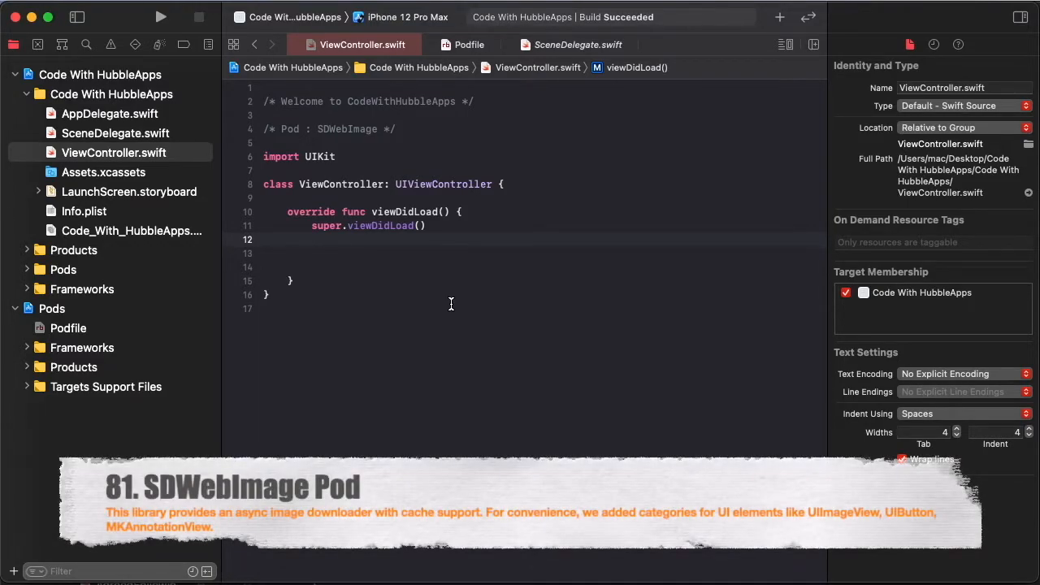
mouse_move(536, 275)
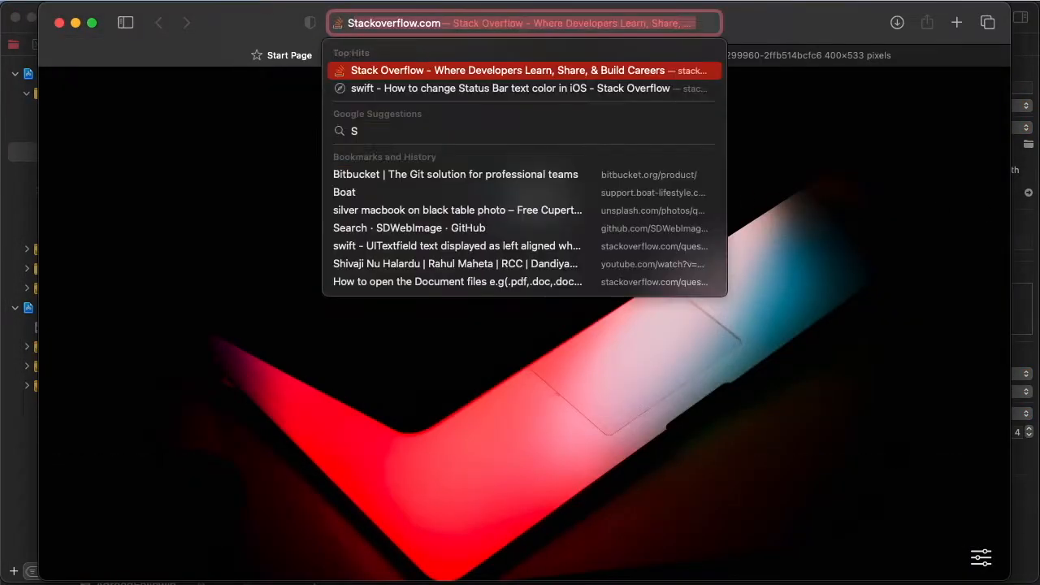
Step: Search Google for 'SDWebImage Pod Github' and open the SDWebImage/SDWebImage GitHub repository
type("SDWebImage Pod Githu")
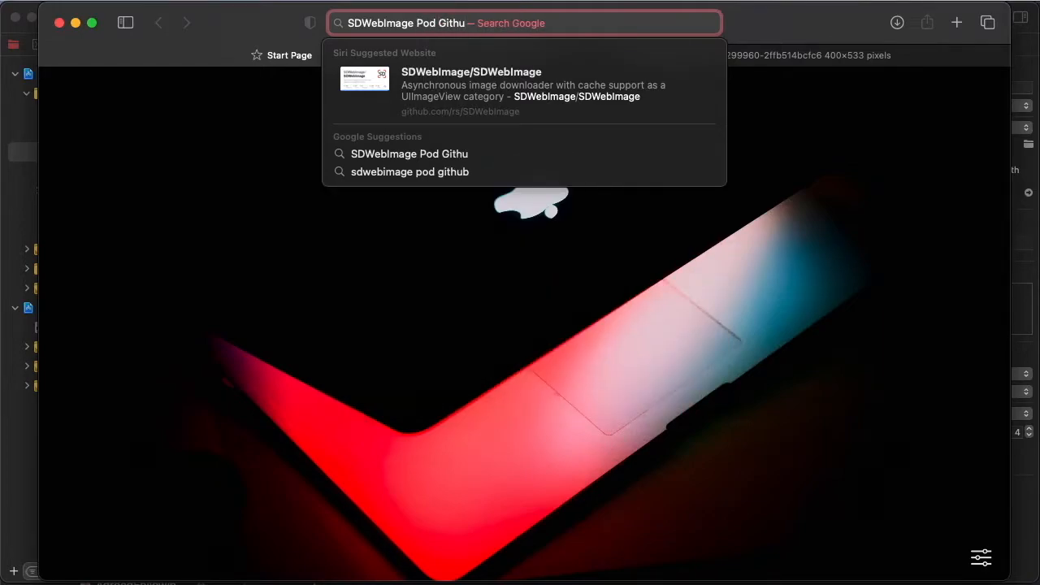
left_click(410, 172)
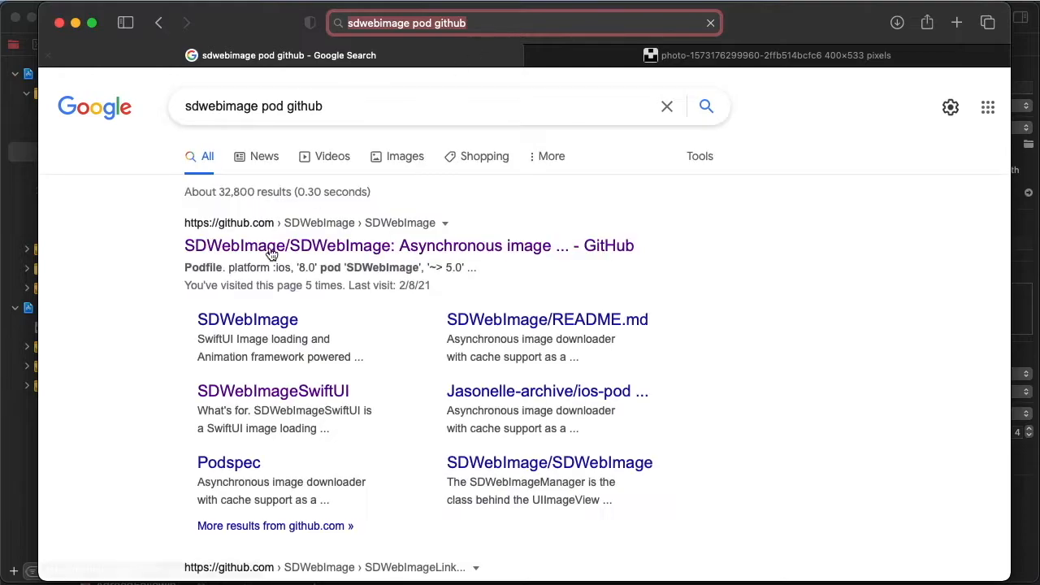
left_click(409, 245)
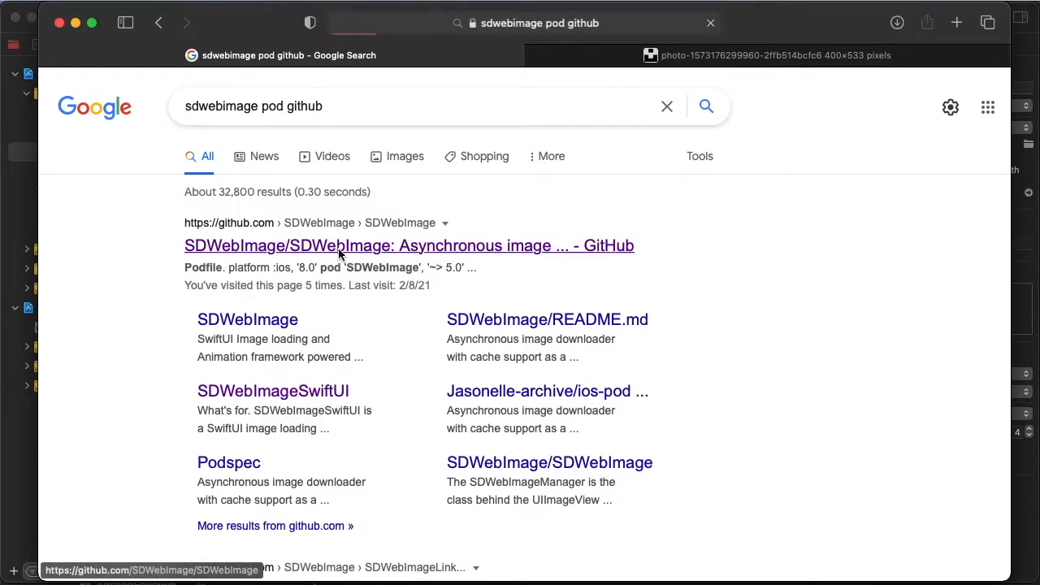
left_click(409, 245)
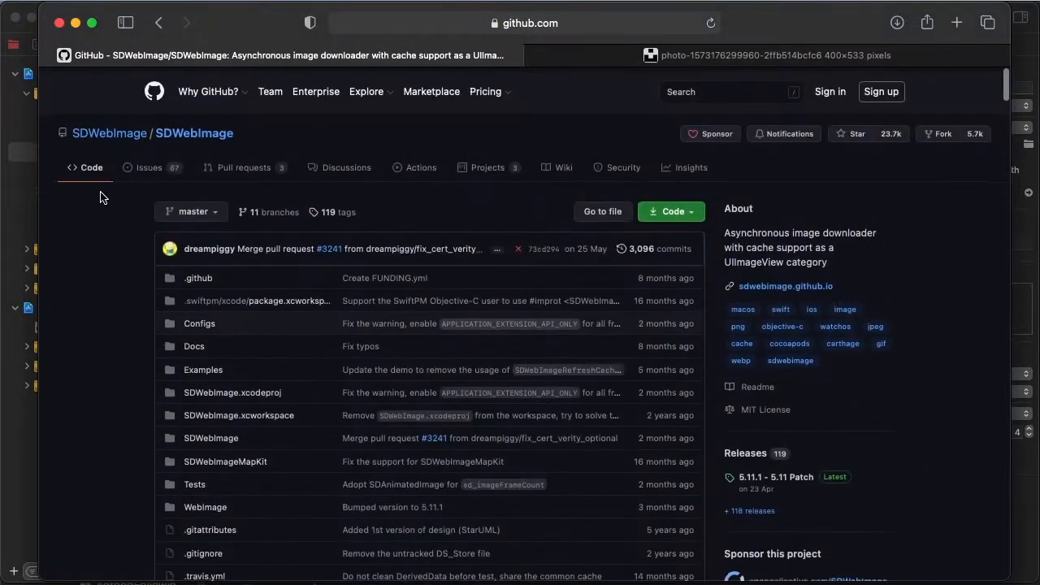
scroll("down", 3)
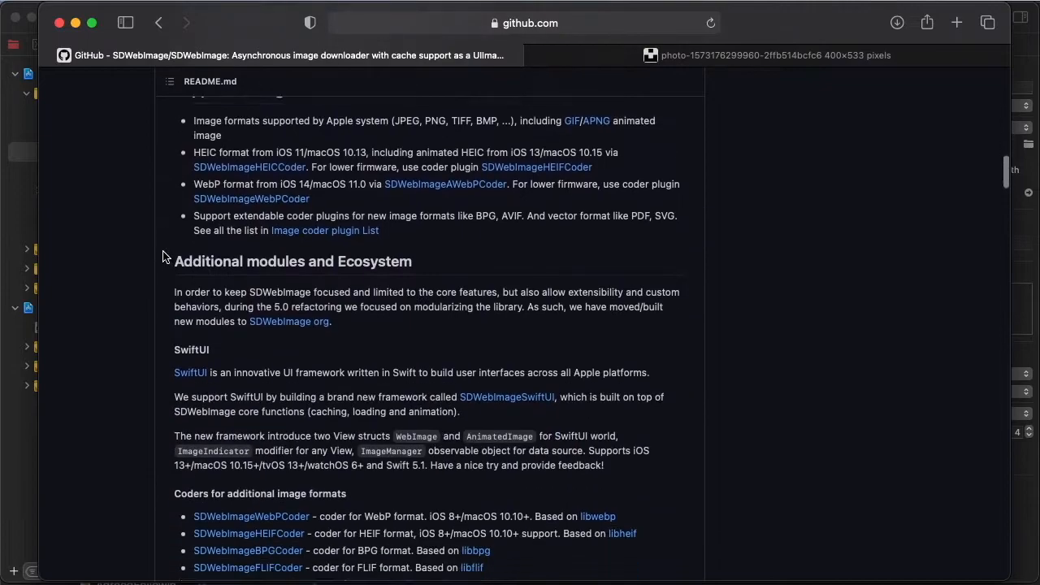
scroll("down", 3)
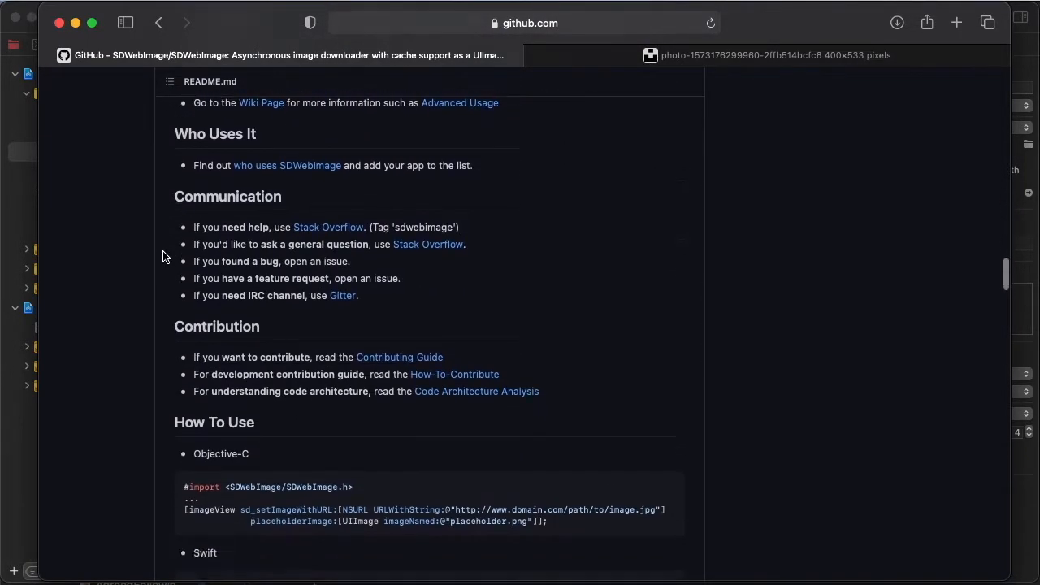
scroll("down", 3)
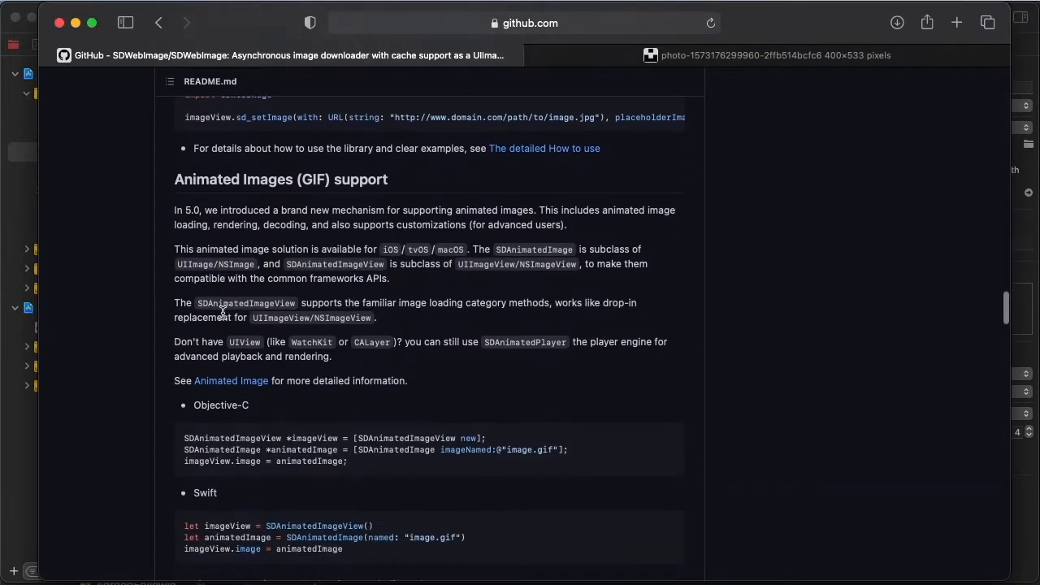
scroll("down", 3)
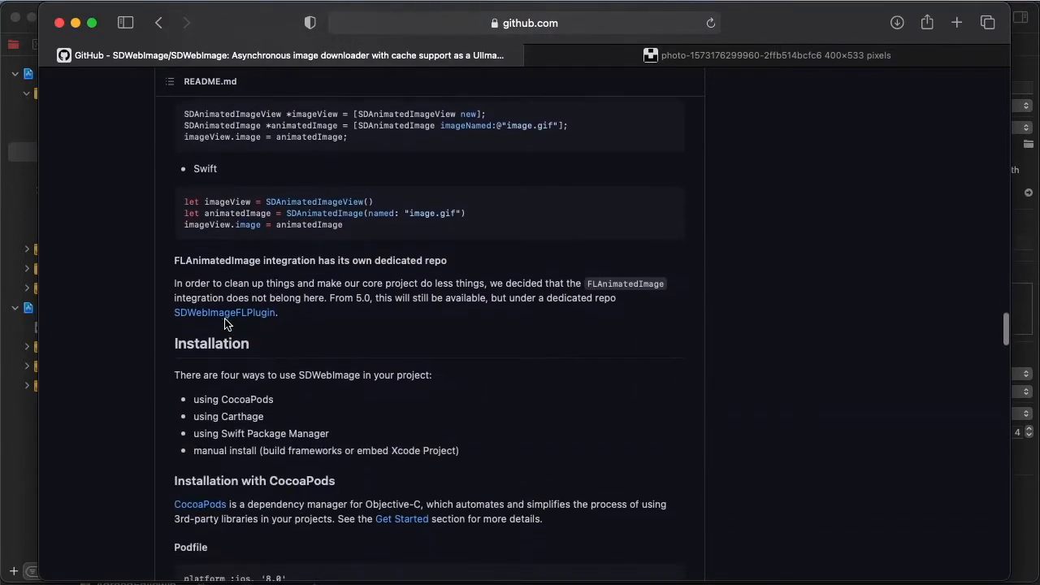
scroll("down", 3)
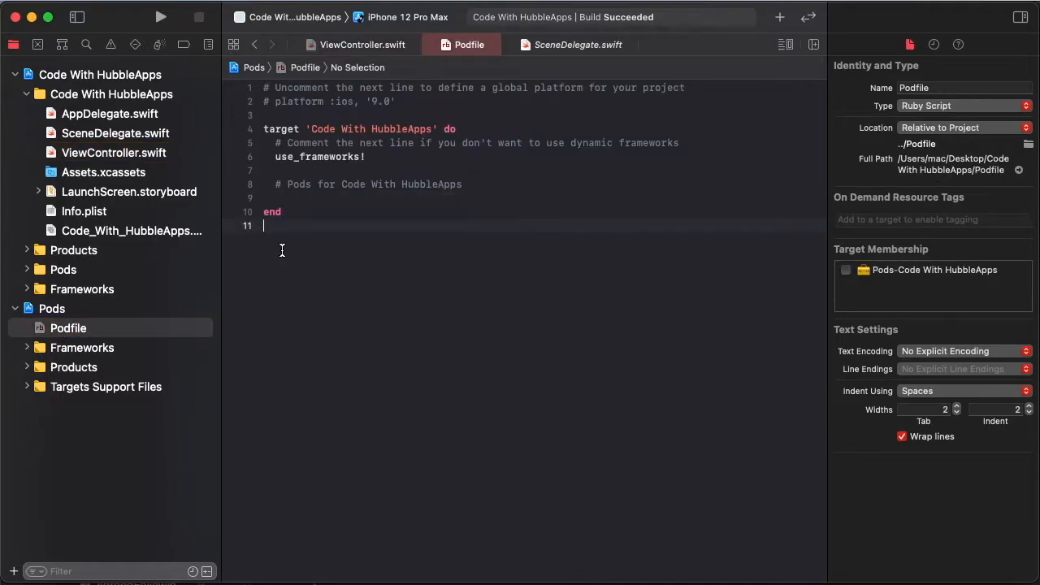
Step: Add the line pod 'SDWebImage', '~> 5.0' to the Podfile
type("pod 'SDWebImage', '~> 5.0'")
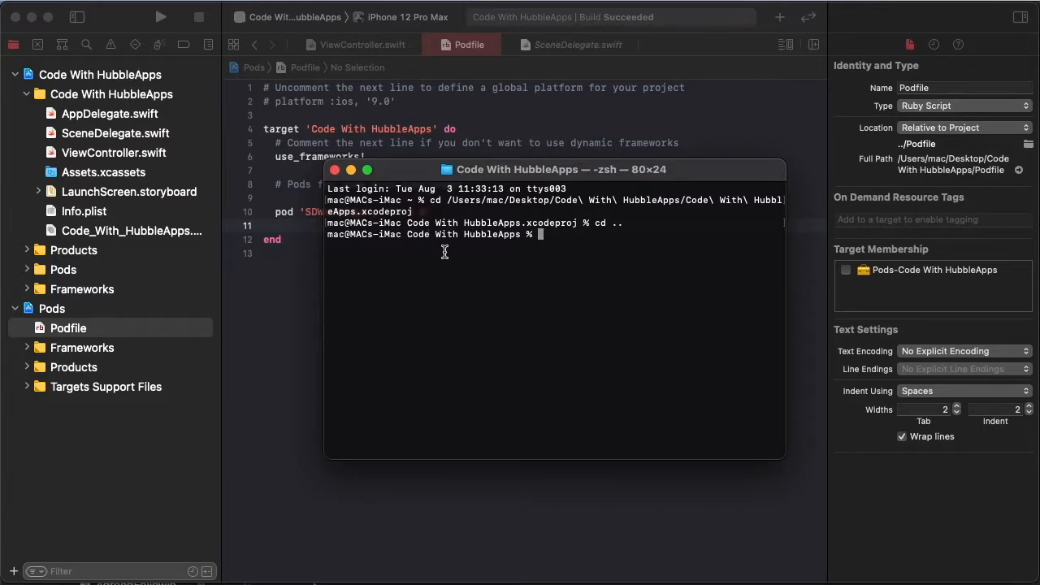
Step: Run pod install in Terminal to install SDWebImage 5.11.1, then return to Xcode
type("p")
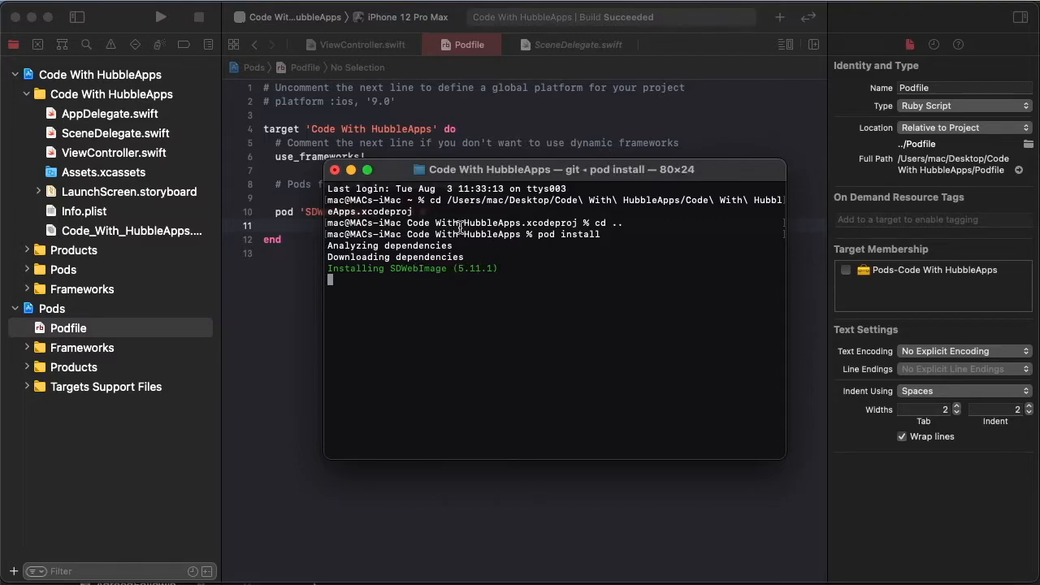
left_click_drag(560, 169, 552, 230)
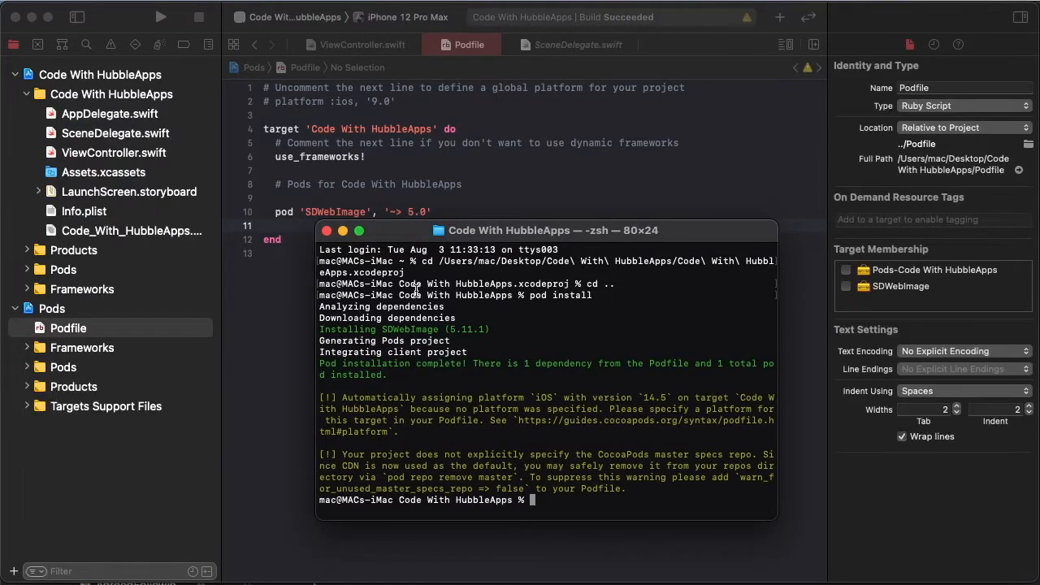
left_click(114, 152)
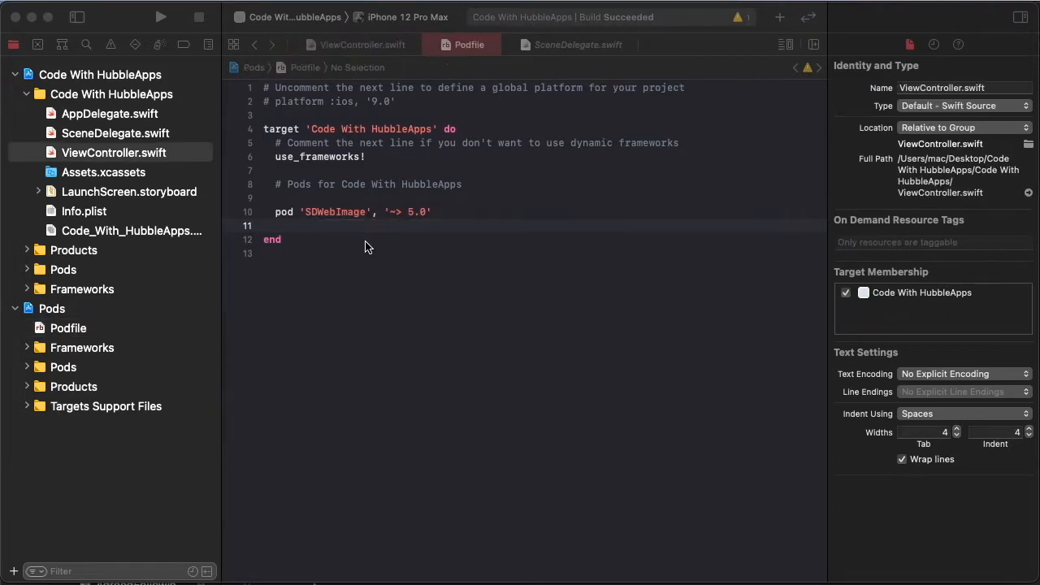
Step: Build the project with the SDWebImage pod and reopen ViewController.swift
left_click(68, 327)
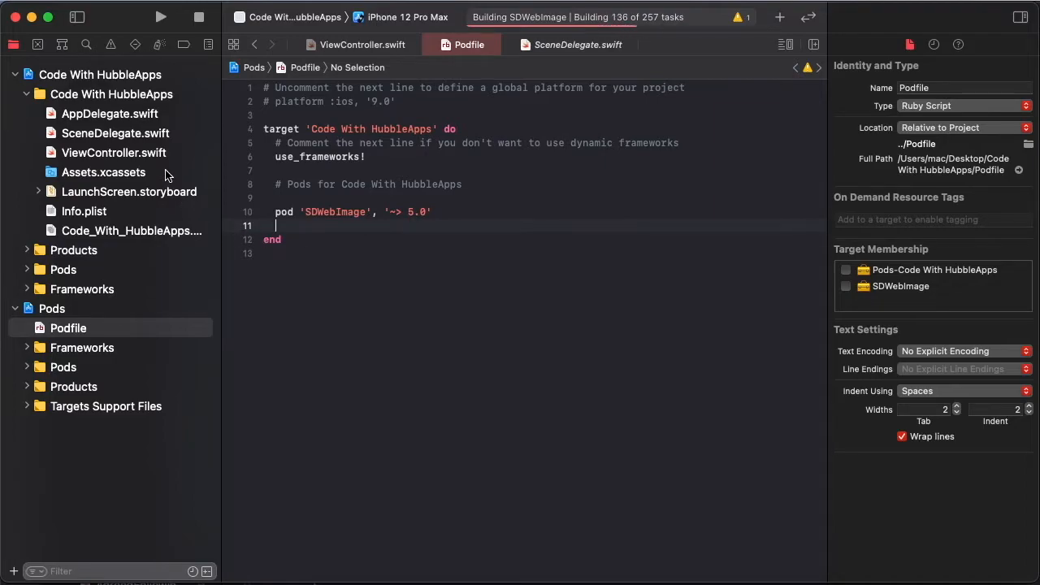
left_click(114, 153)
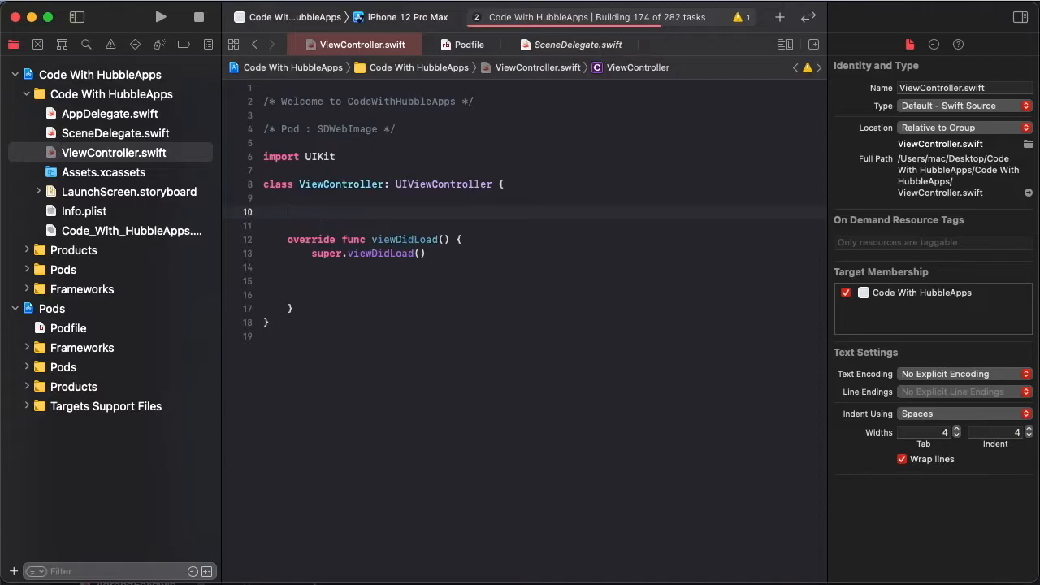
Step: Declare a lazy imageView property of type UIImageView
type("lazy var i: type name = {")
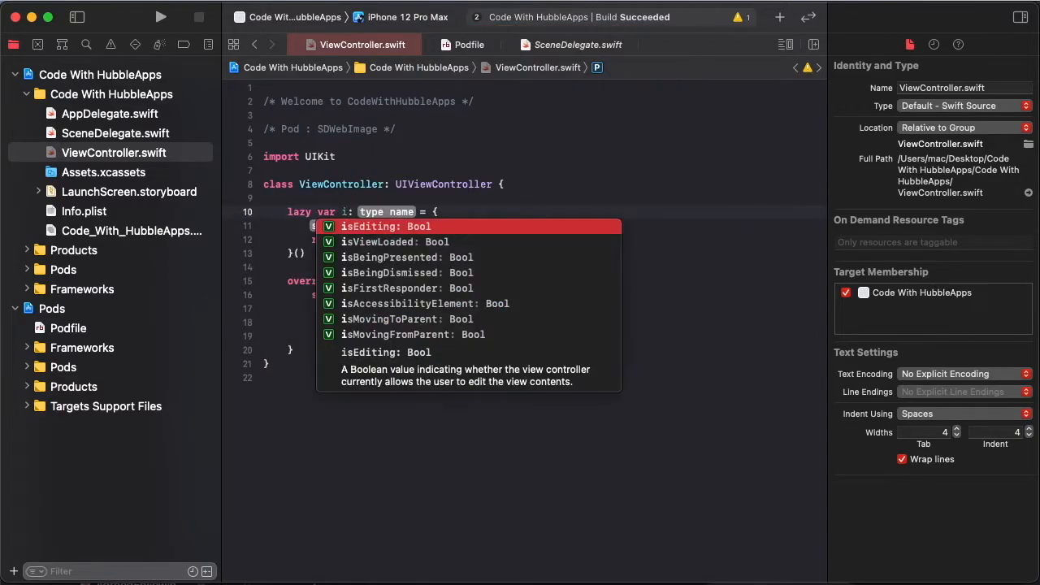
type("mageView")
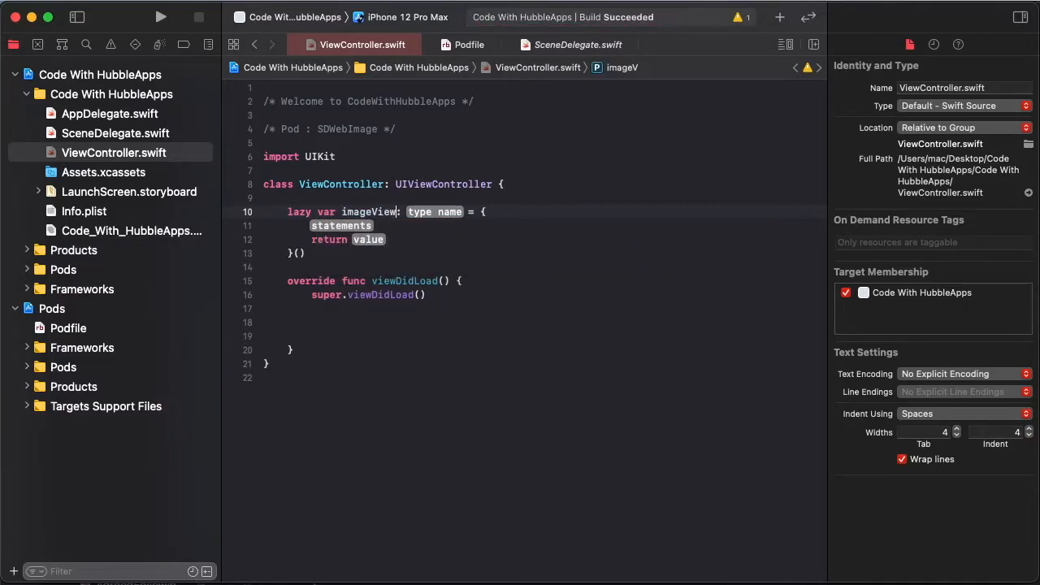
type("UIImage")
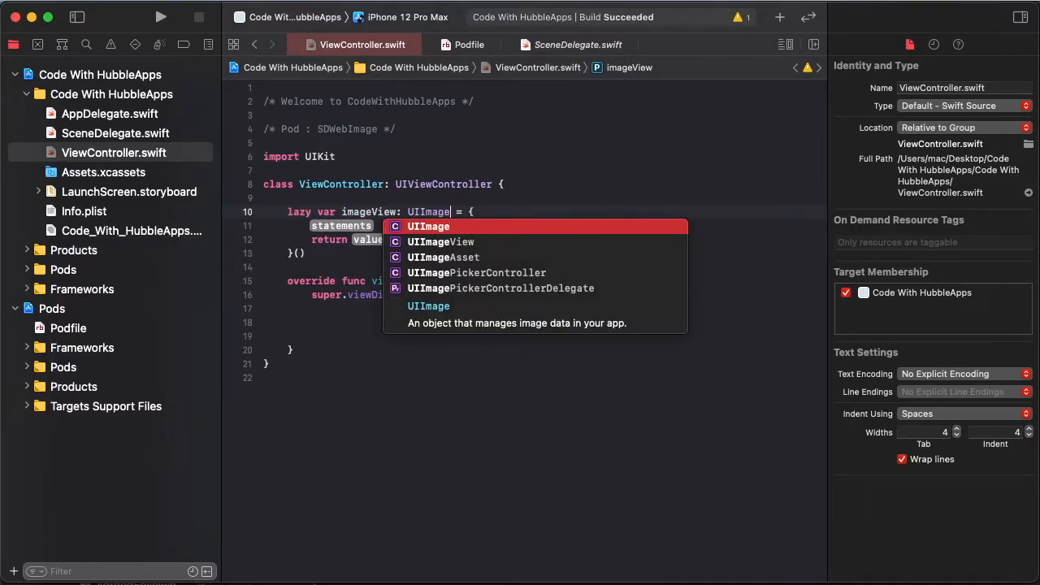
left_click(440, 241)
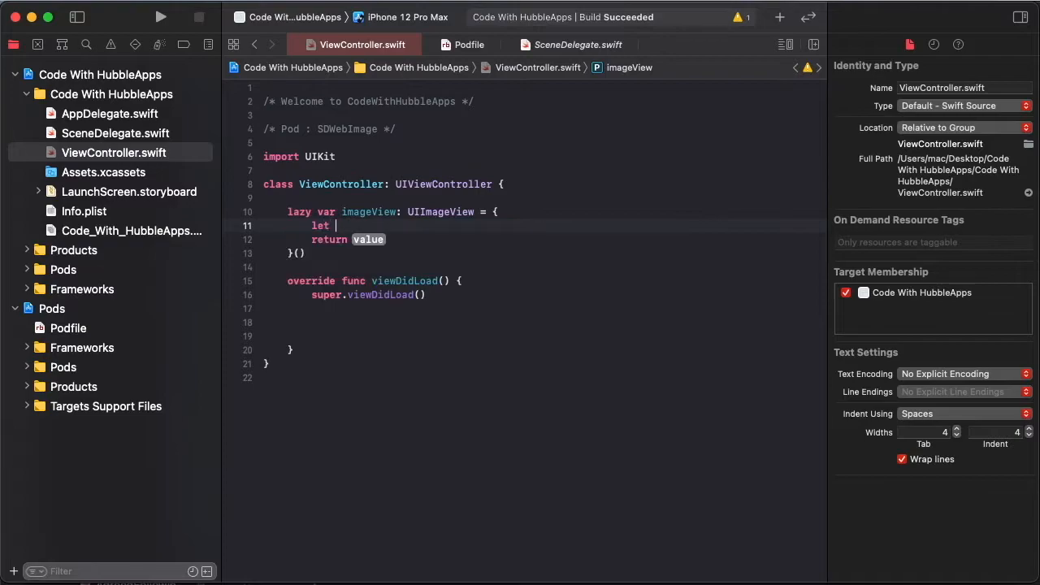
Step: In the closure, create iv = UIImageView(), disable autoresizing-mask constraints, and begin contentMode
type("iv = U")
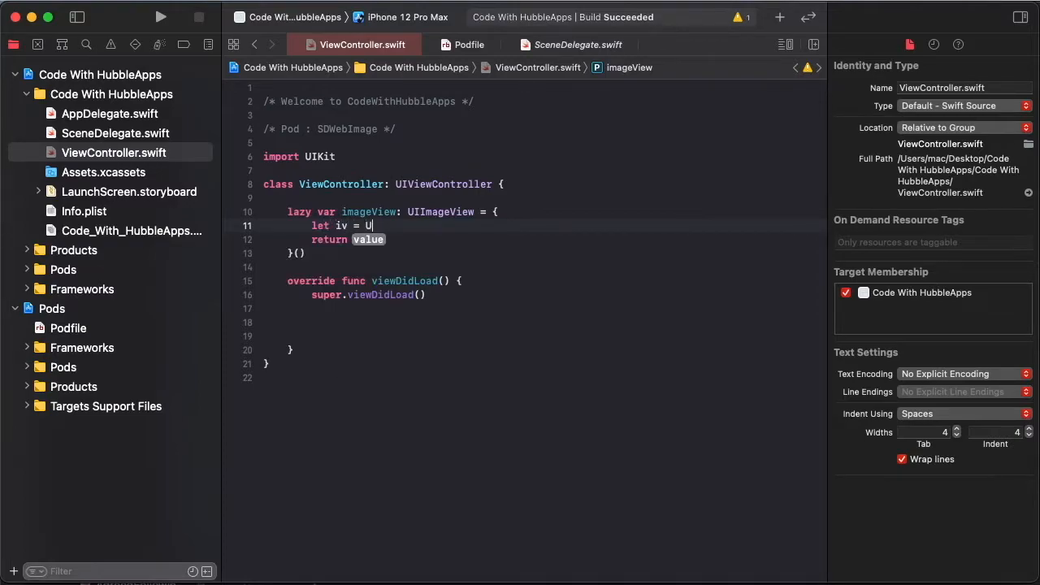
type("I")
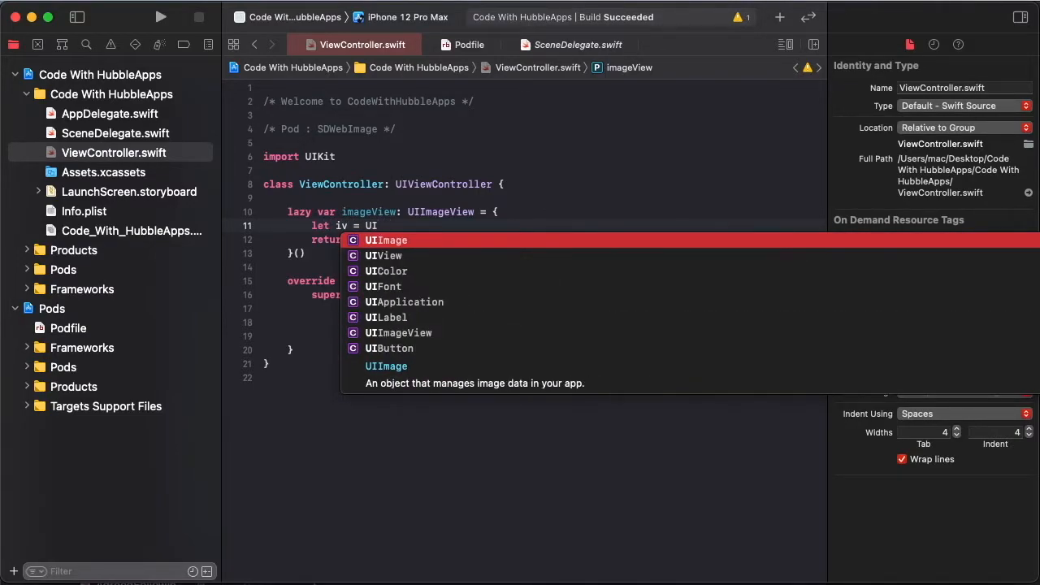
type("n")
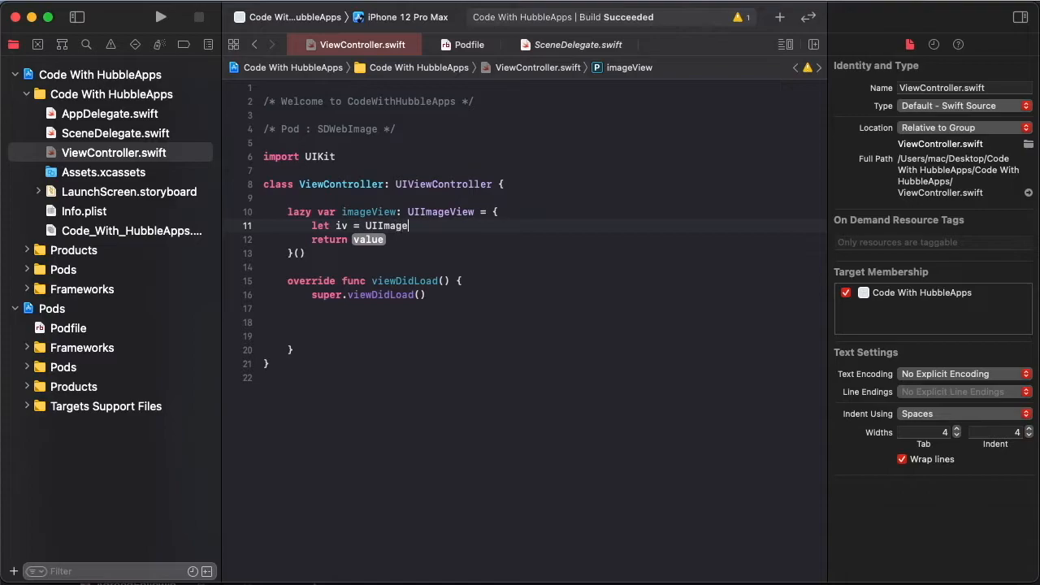
type("View()")
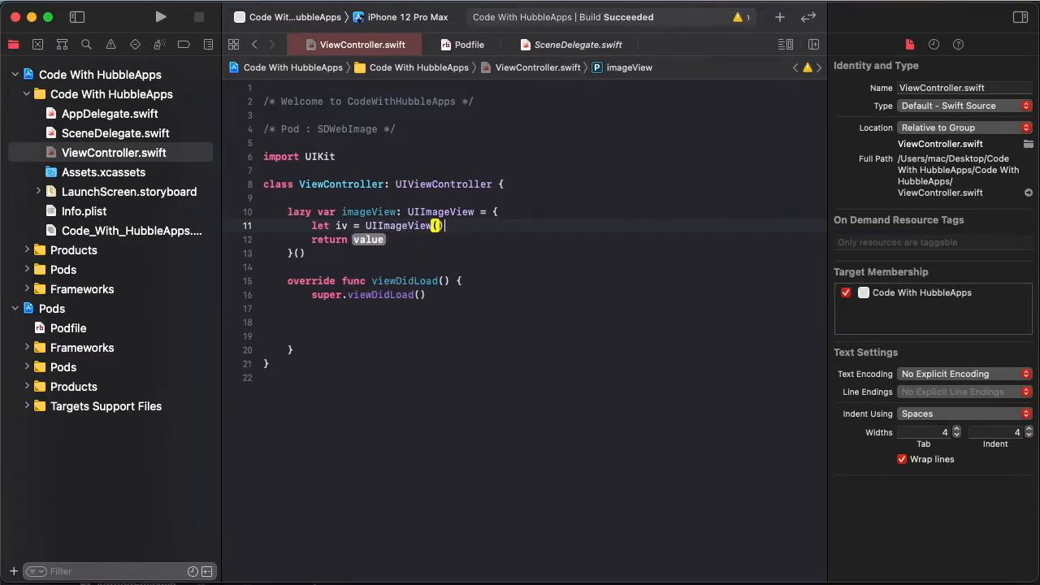
type("iv.translatesAutoresizingMaskIntoConstraints = false")
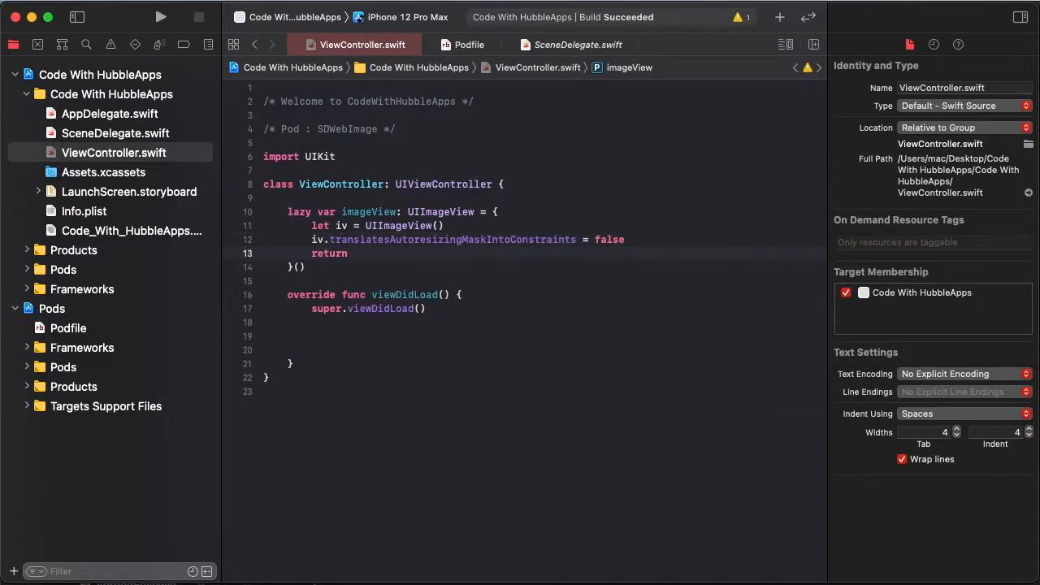
type("iv")
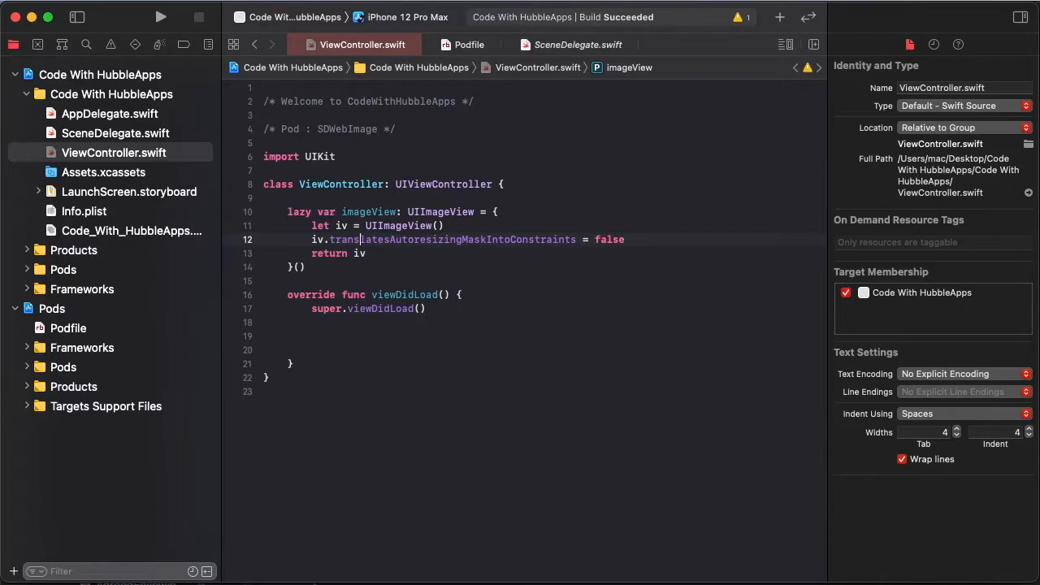
type("iv.")
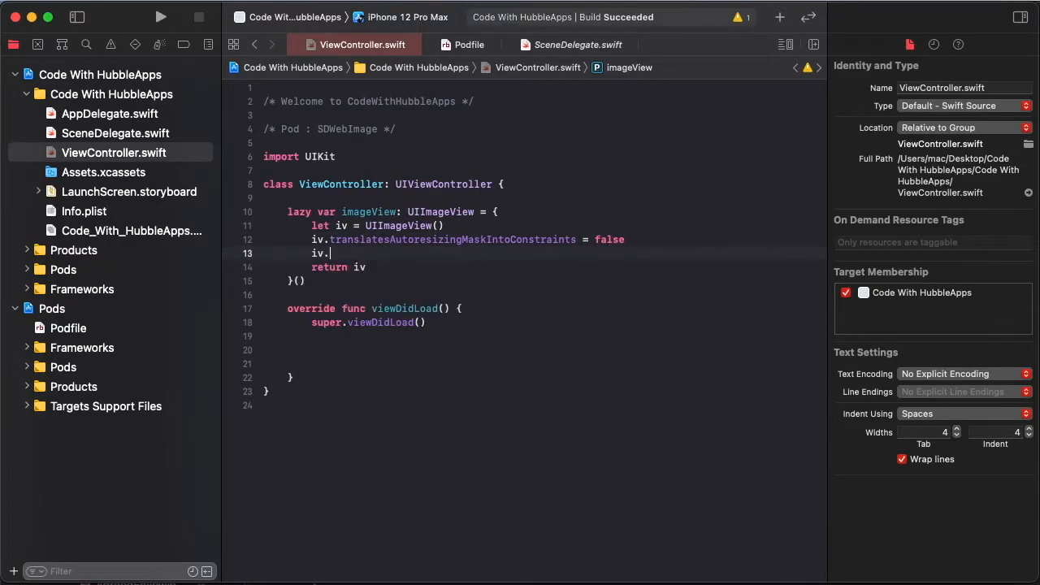
type("contentMode = .scaleAspectFi")
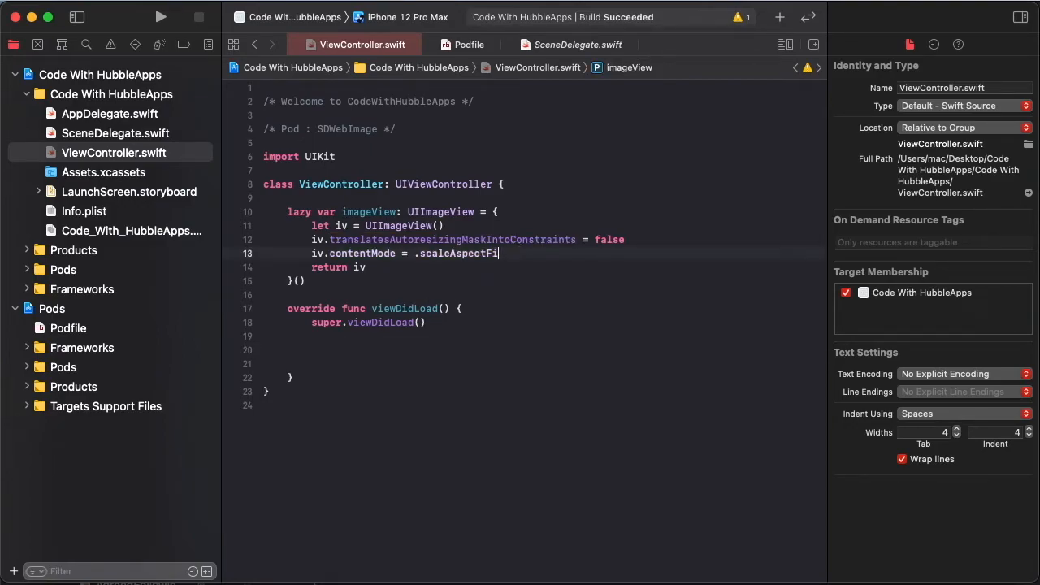
Step: Add the image view to the view and start an NSLayoutConstraint.activate block
type("ll")
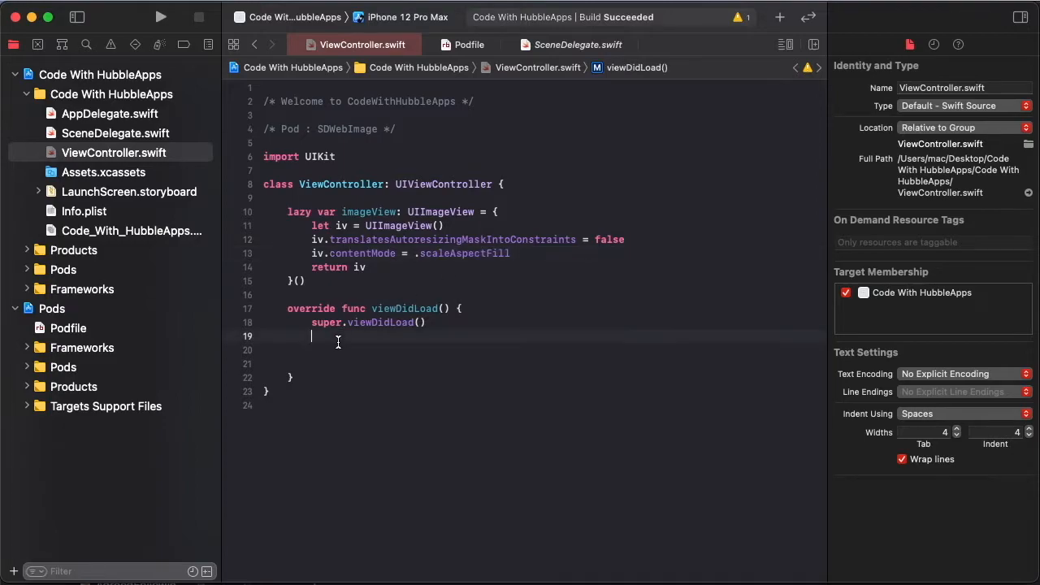
type("view.adddSubview(imageView")
type("NS")
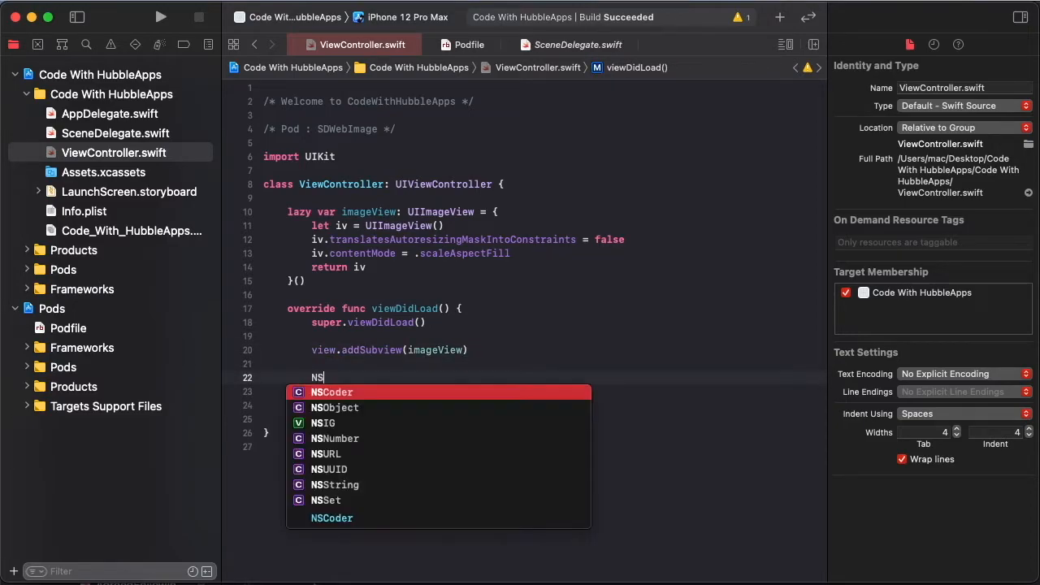
type("LayoutConstraint.activate([")
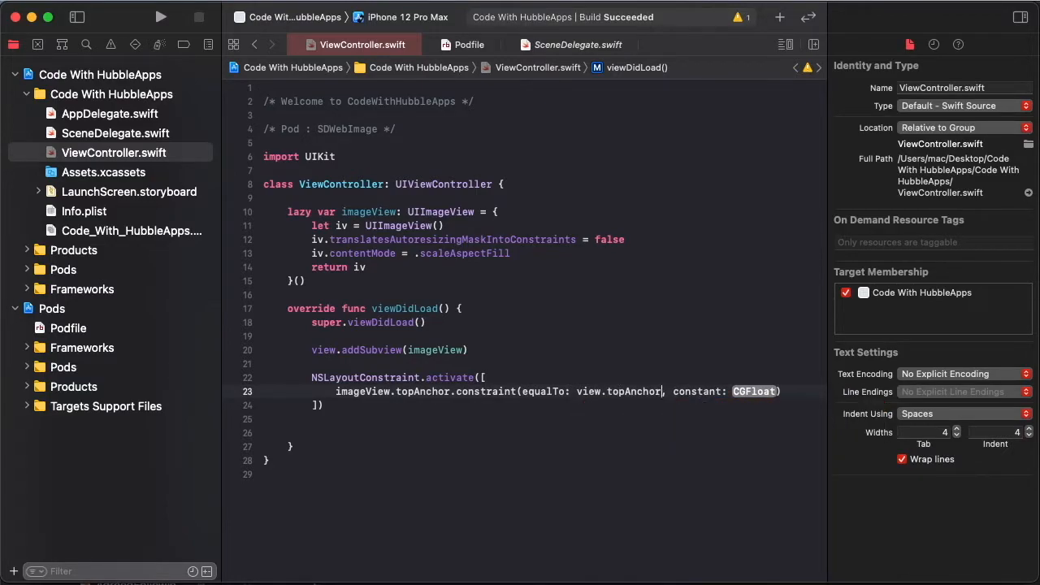
type("0")
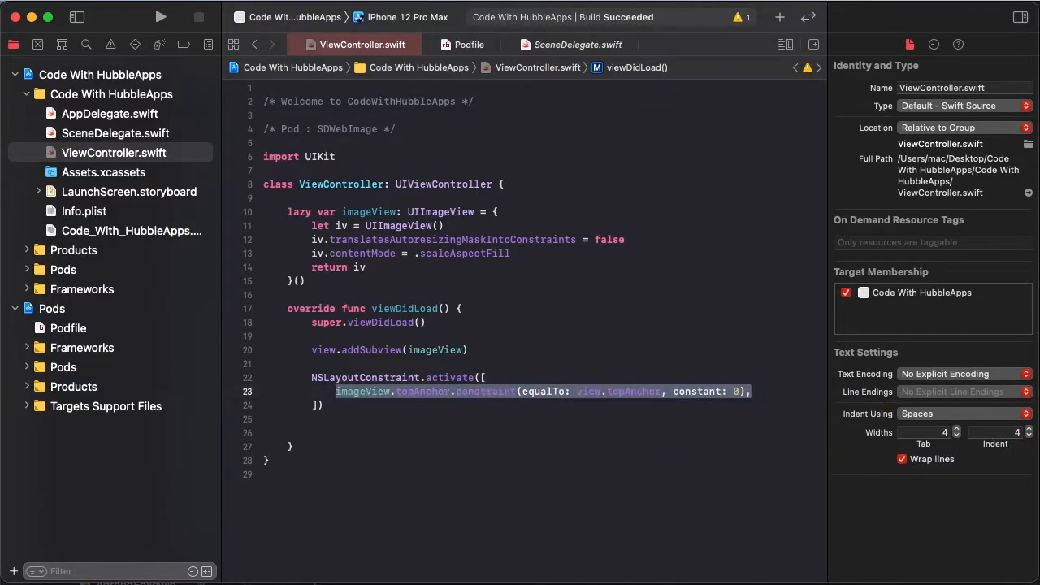
Step: Pin imageView's top, leading, trailing and bottom anchors to the view with constant 0
type("imageView.topAnchor.constraint(equalTo: view.topAnchor, constant: 0),")
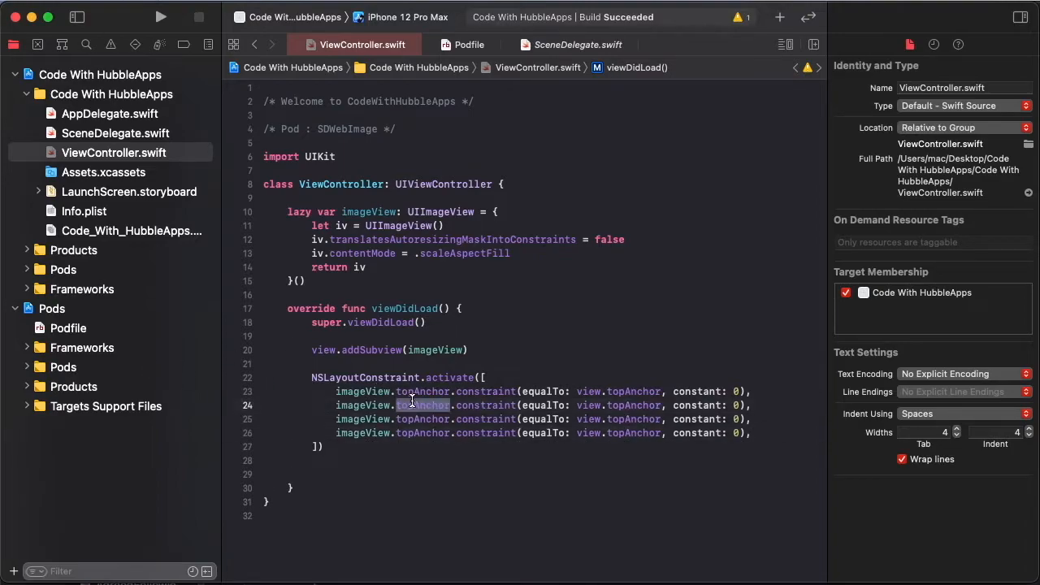
left_click(467, 45)
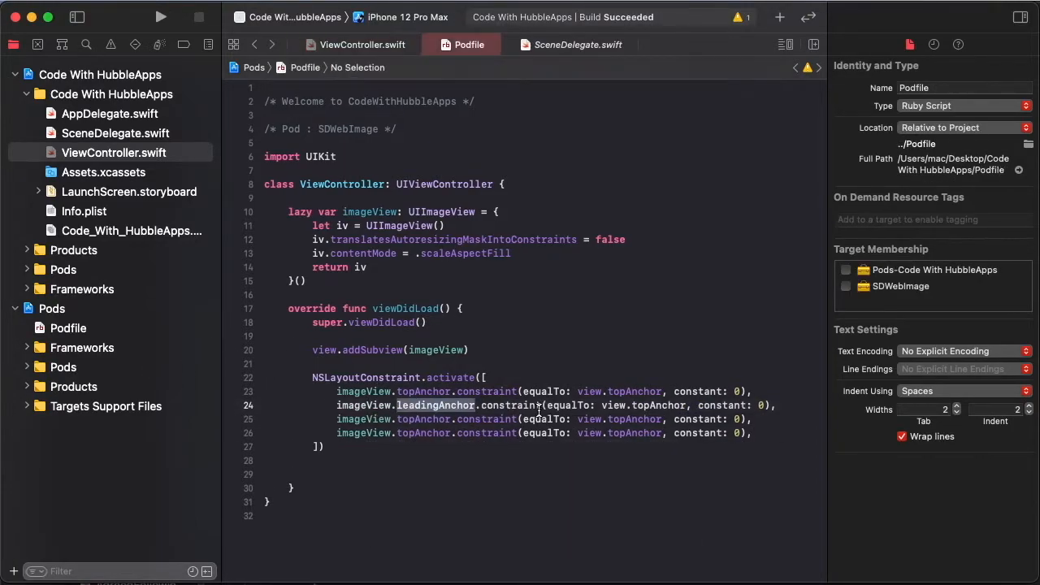
left_click(362, 44)
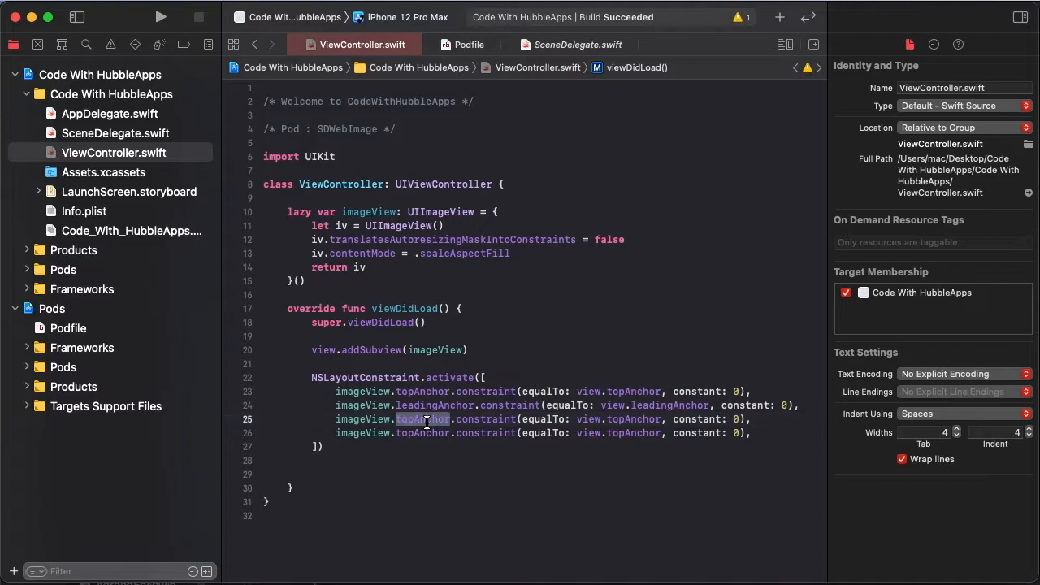
type("trailingAnchor")
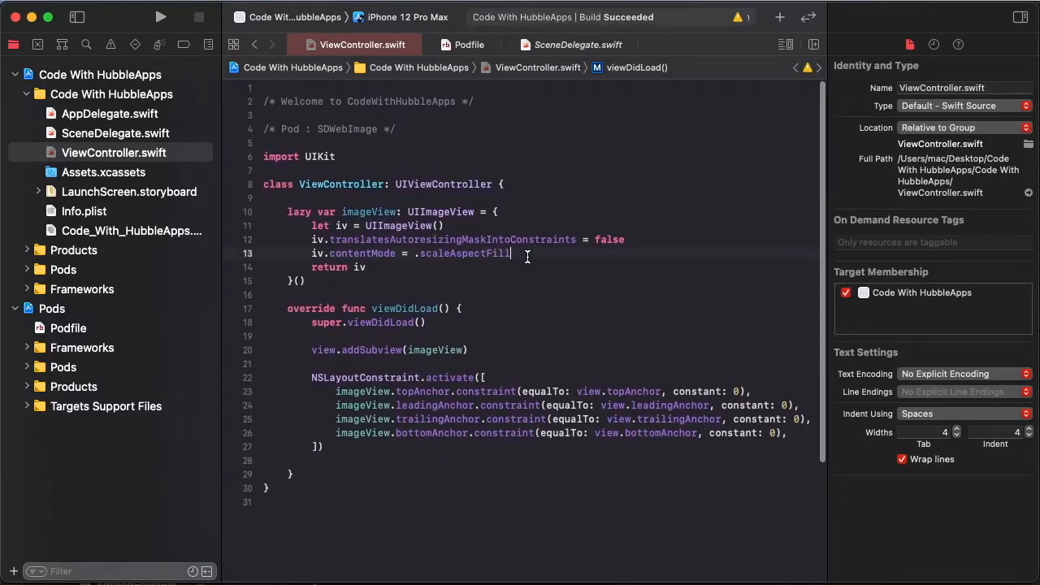
type("iv.backgroundColor = .blue")
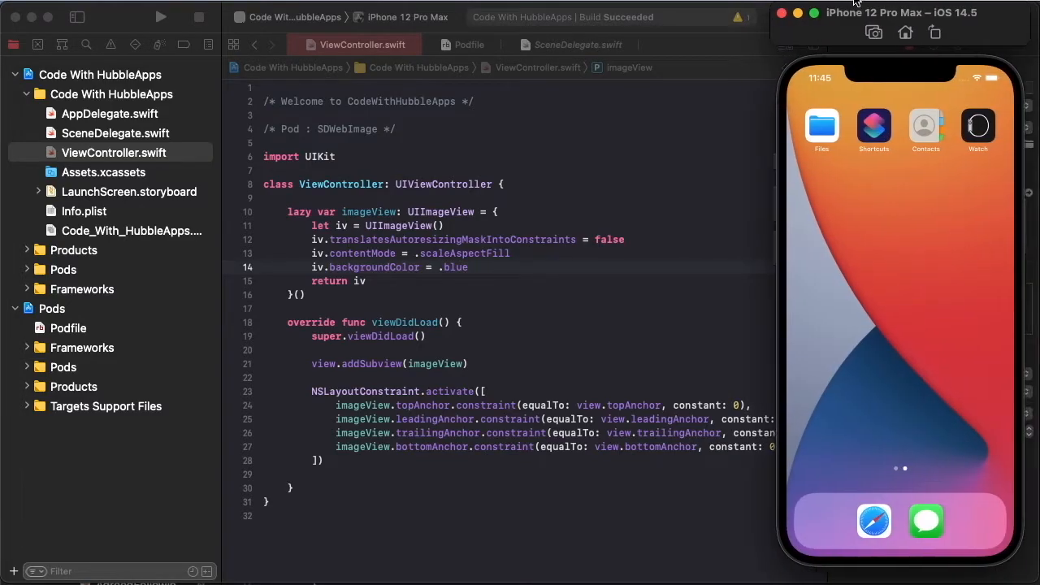
Step: Run the app on the iPhone 12 Pro Max simulator, then go back to the code
left_click(1018, 17)
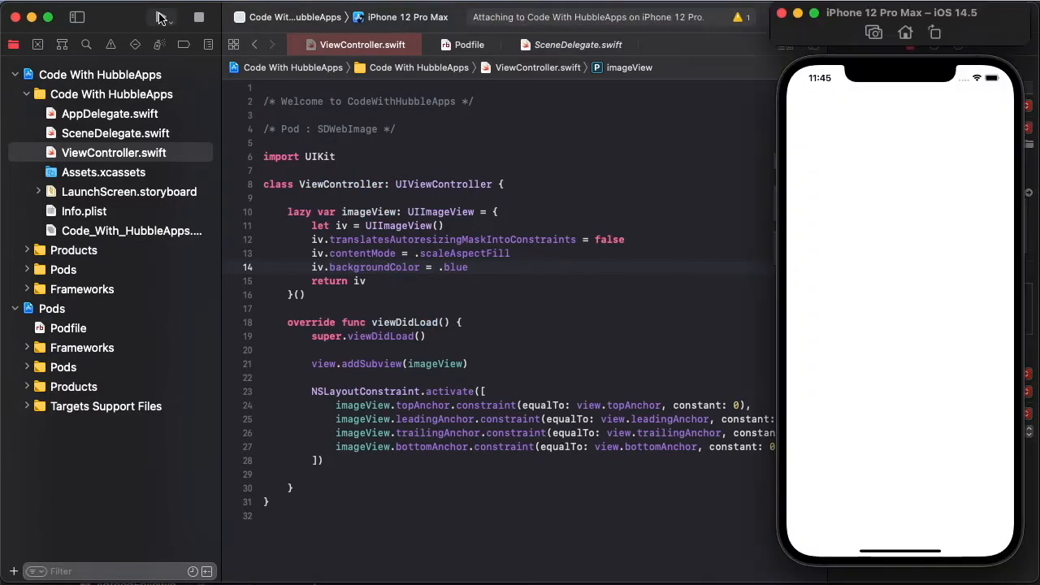
left_click(161, 17)
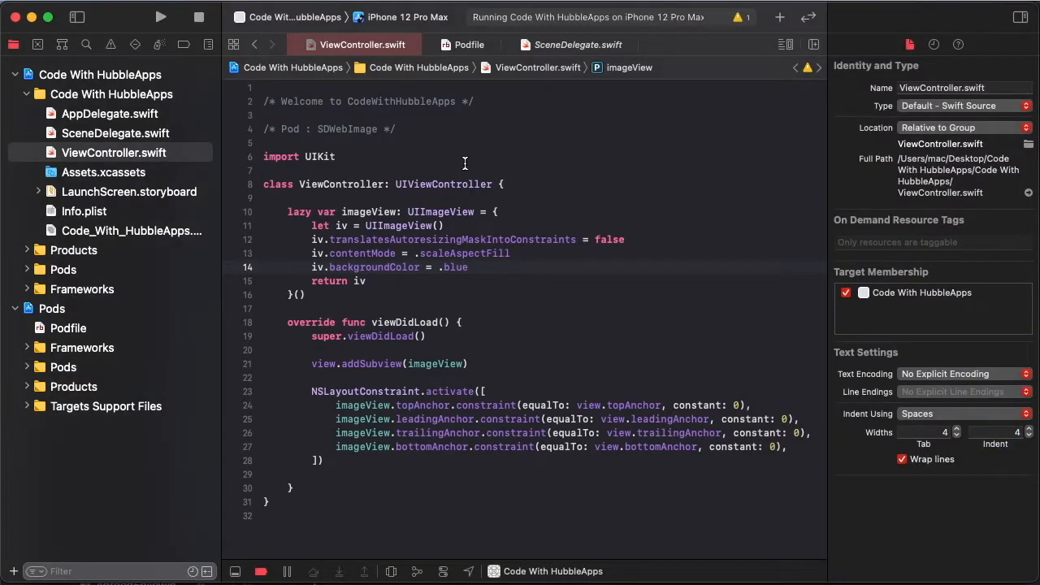
Step: Add import SDWebImage and begin an imageView call in viewDidLoad
type("import SDWebImage")
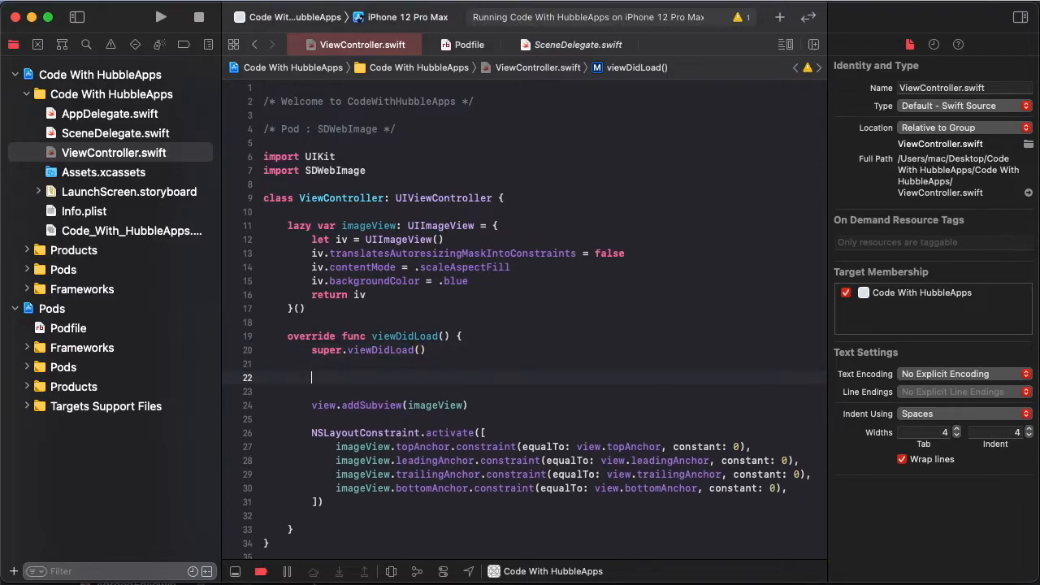
type("imageView.")
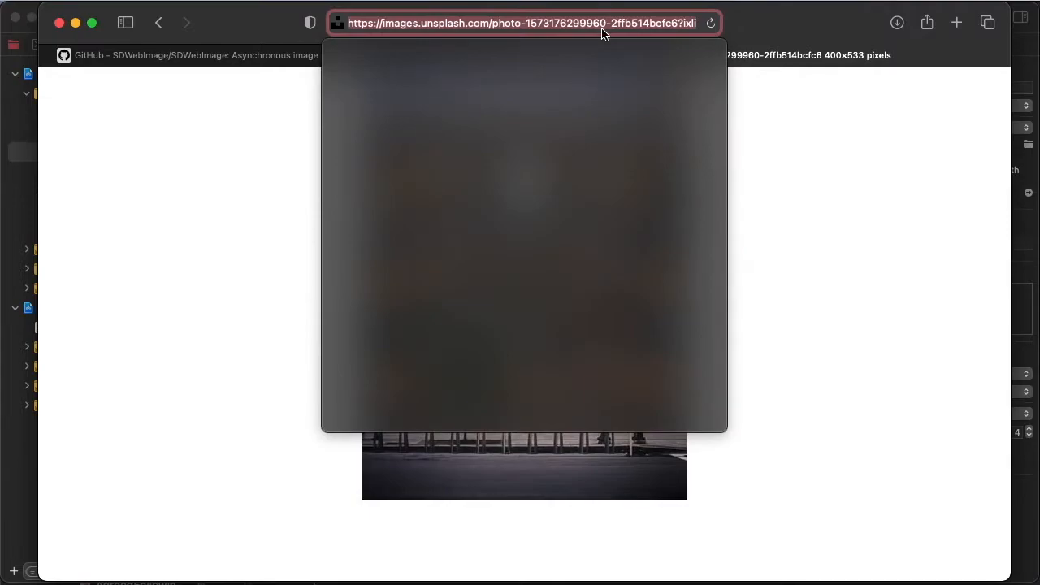
mouse_move(627, 61)
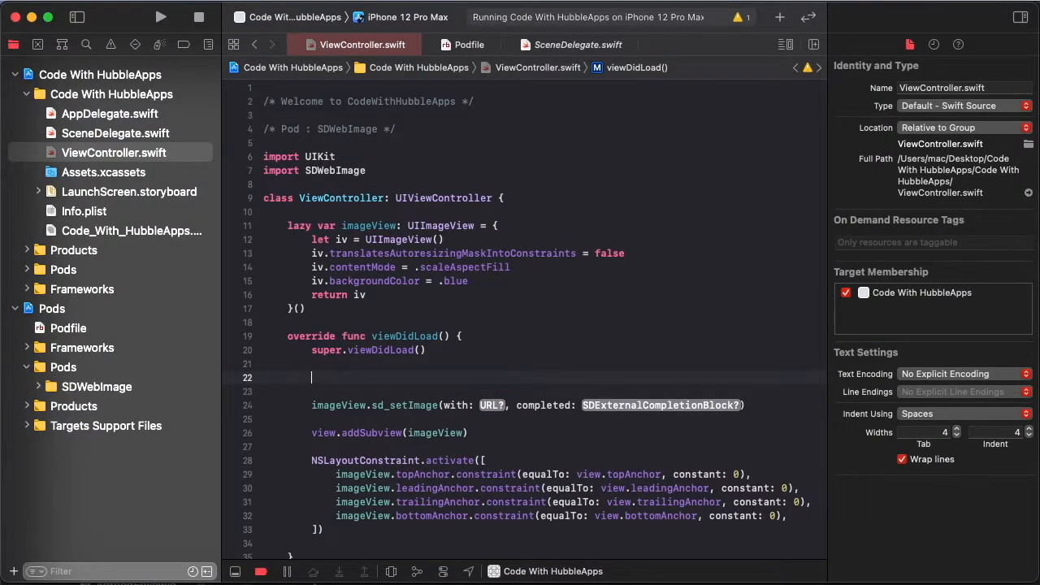
Step: Define imageURL as the Unsplash link and pass URL(string: imageURL) to sd_setImage
type("let imageU")
left_click(528, 405)
type("URL")
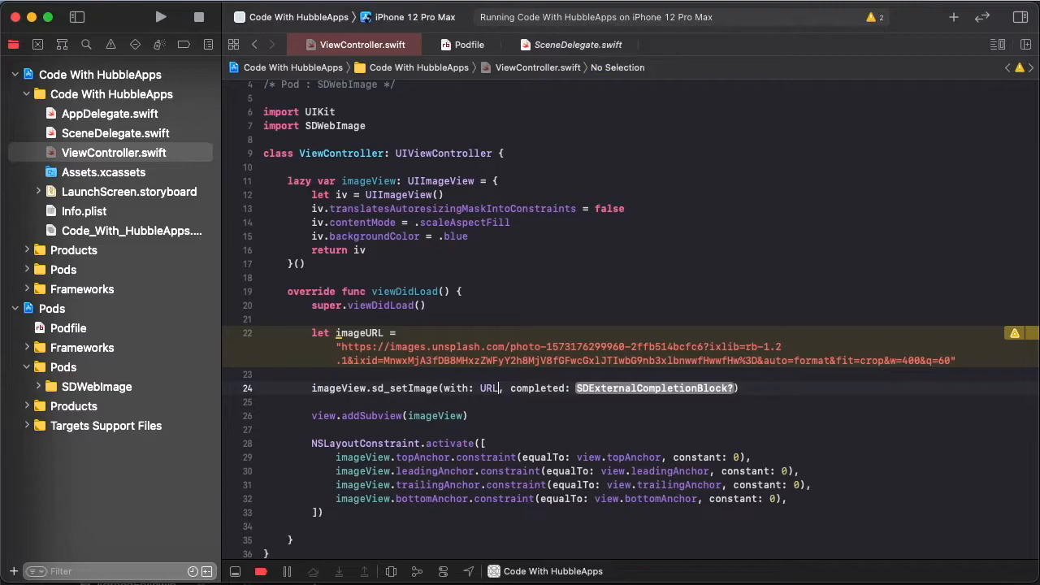
type("(string: imageURL)) { image")
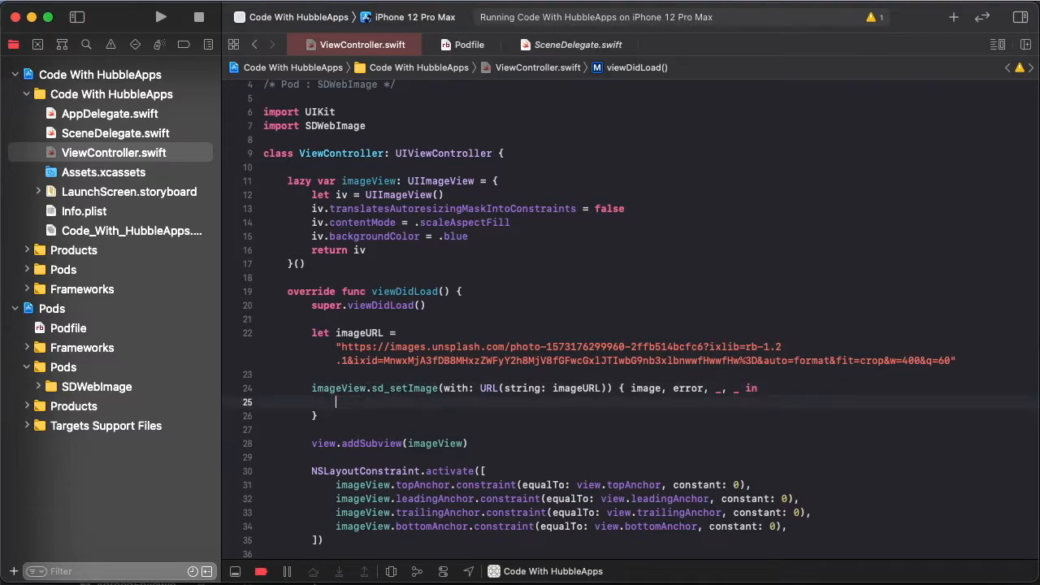
Step: Write if let image = image, error == nil { self.imageView.image = image } in the closure
type("if let")
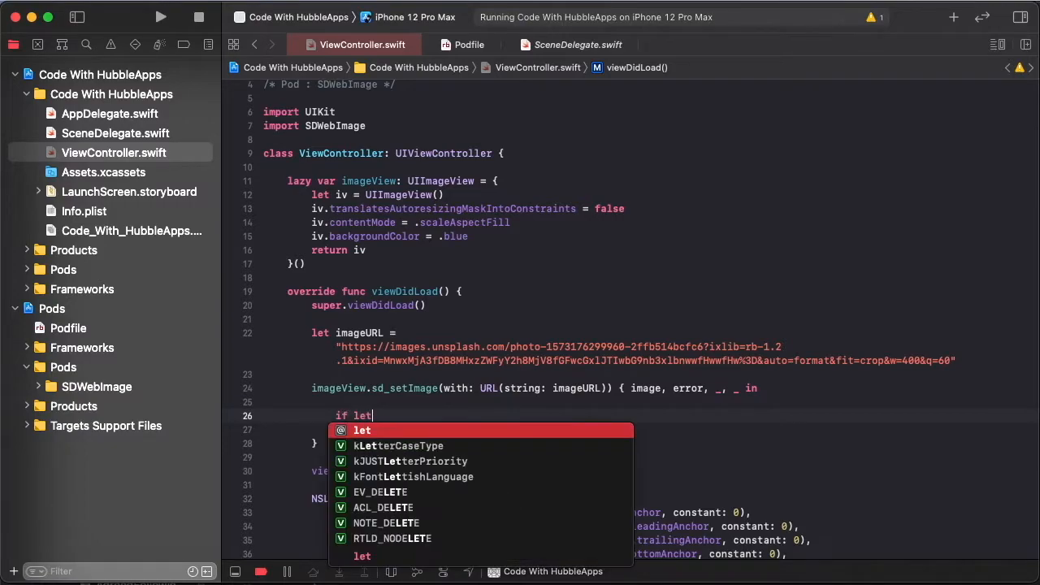
type("e")
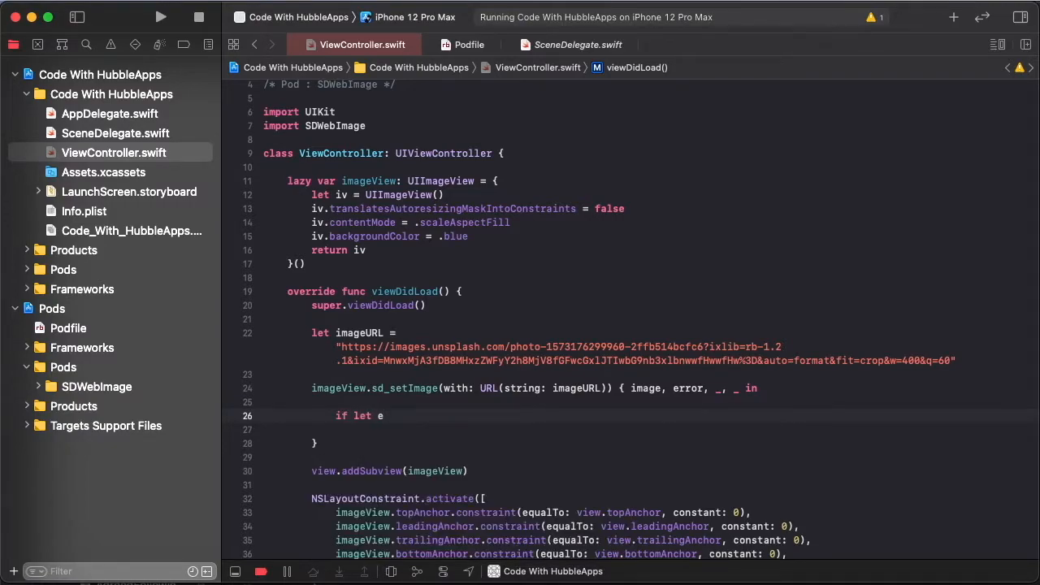
type("mage = image")
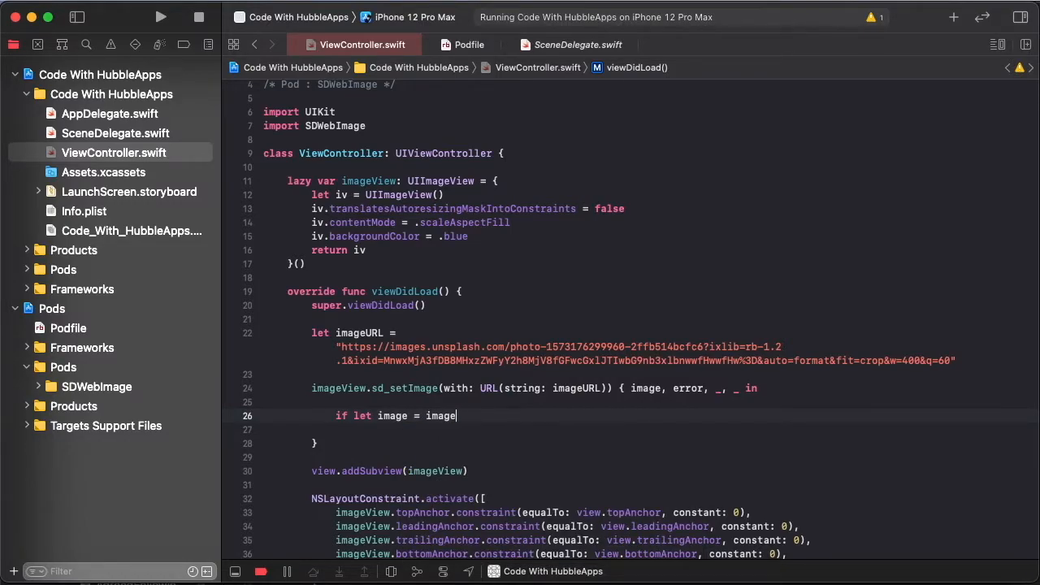
type(", error =")
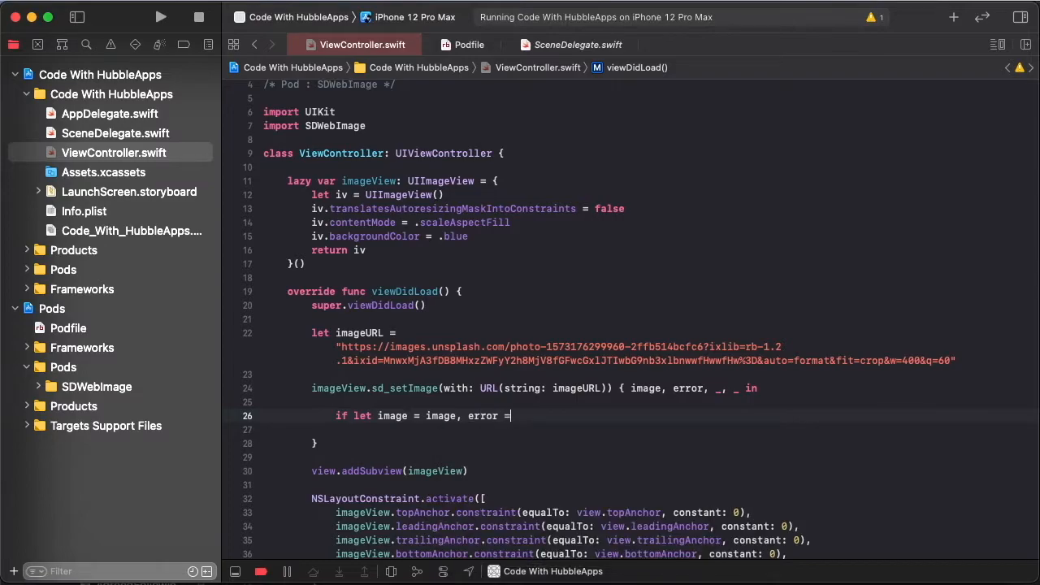
type("= nil")
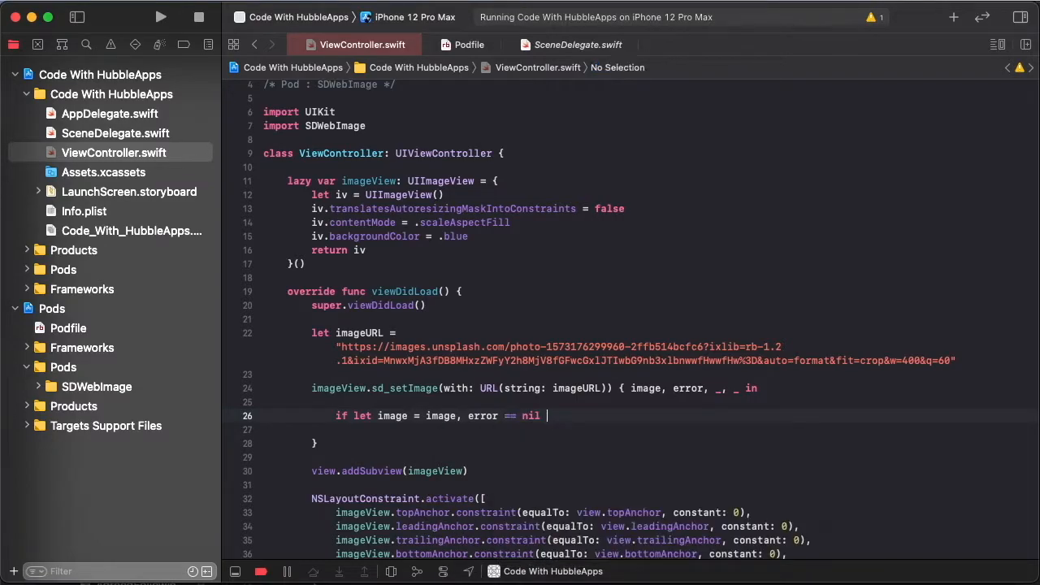
type("{")
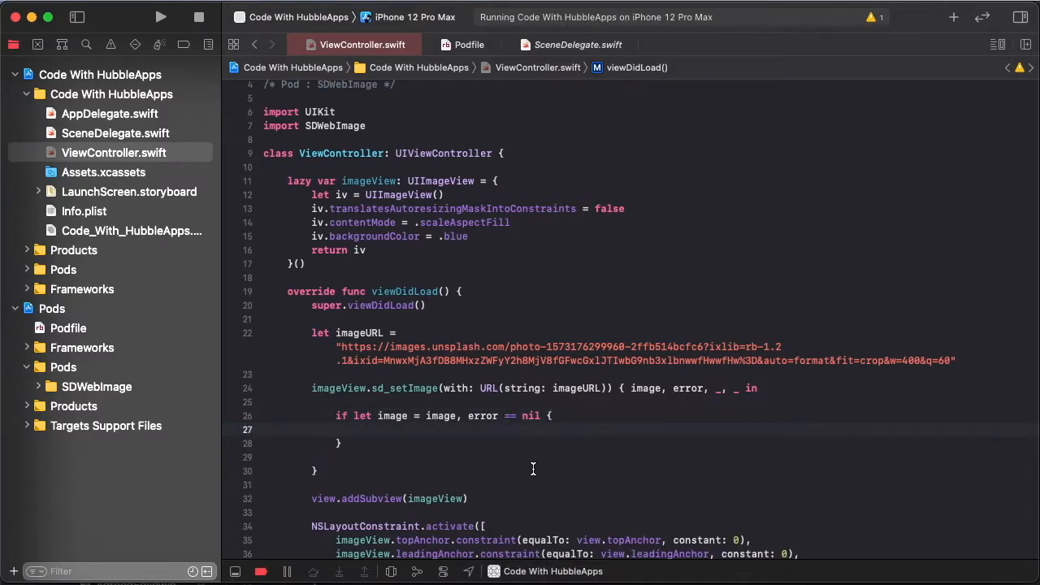
type("imageView.")
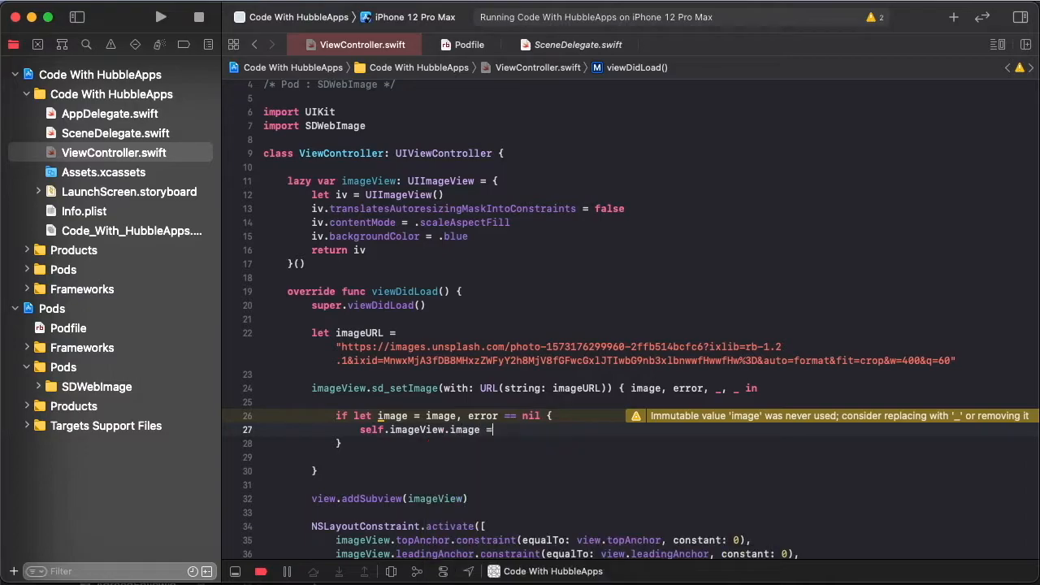
type("image")
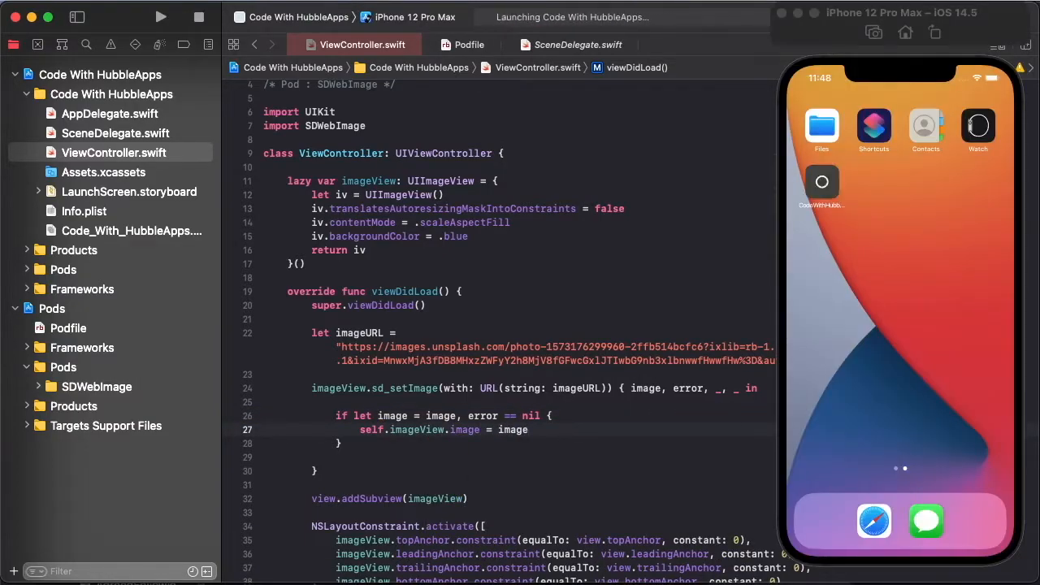
Step: Switch content mode to .scaleAspectFit, hide the debug area, and remove sd_setImage's completion closure
left_click(160, 16)
type("t")
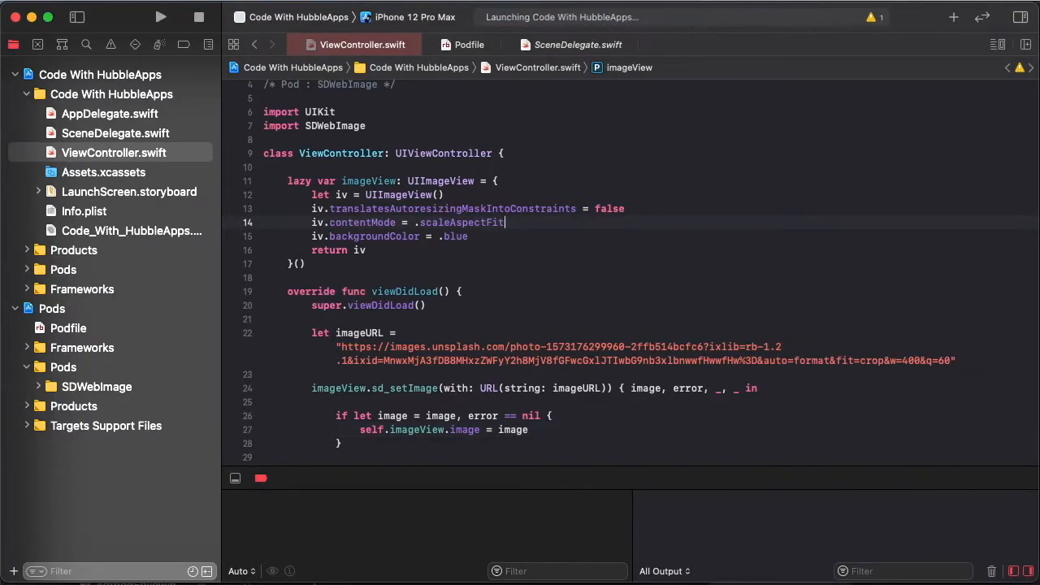
left_click(160, 17)
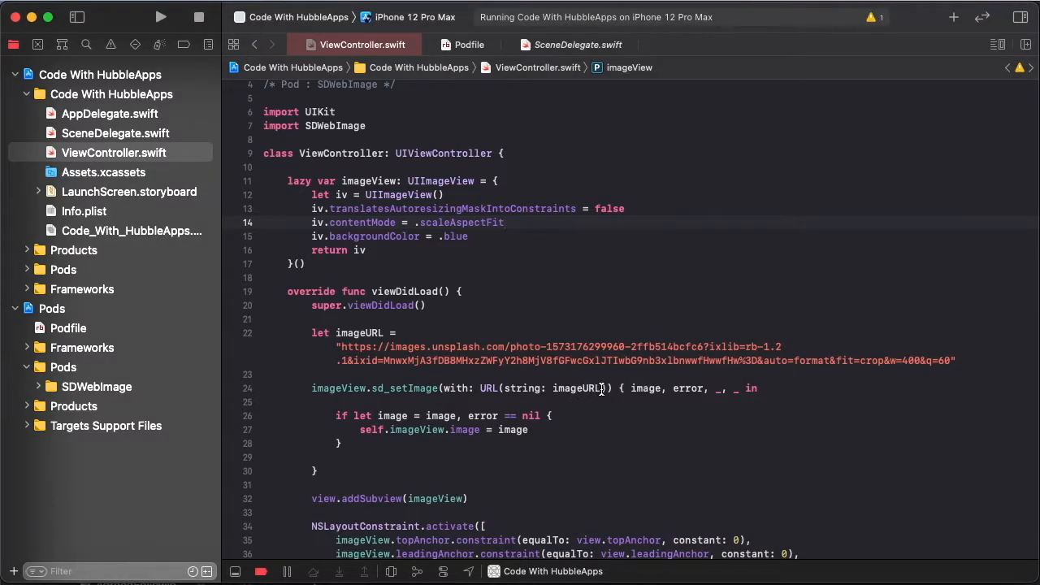
left_click(605, 388)
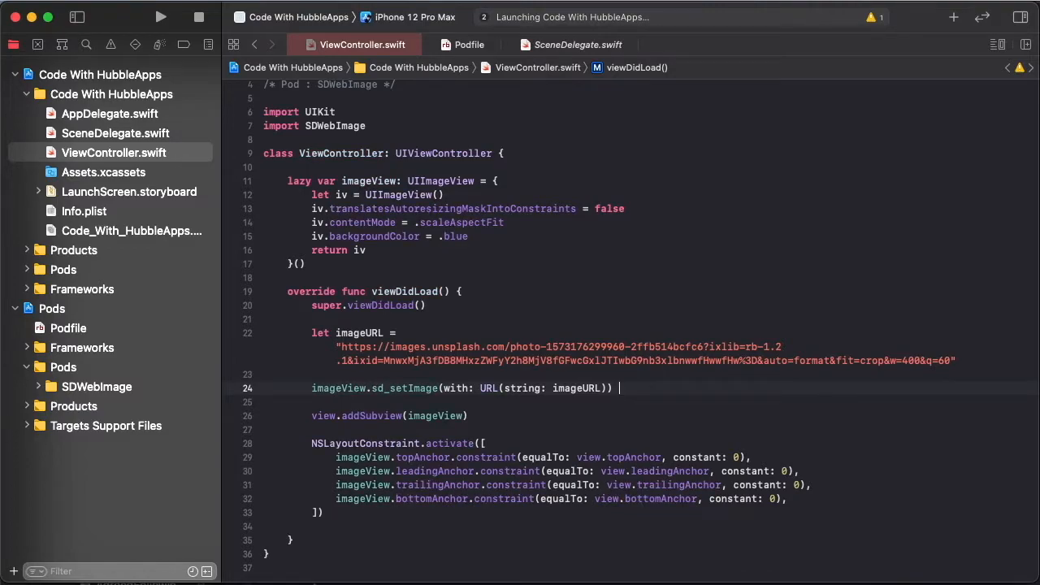
Step: Add placeholderImage: UIImage(named: "") to sd_setImage and view the asset catalog listing a16
left_click(161, 16)
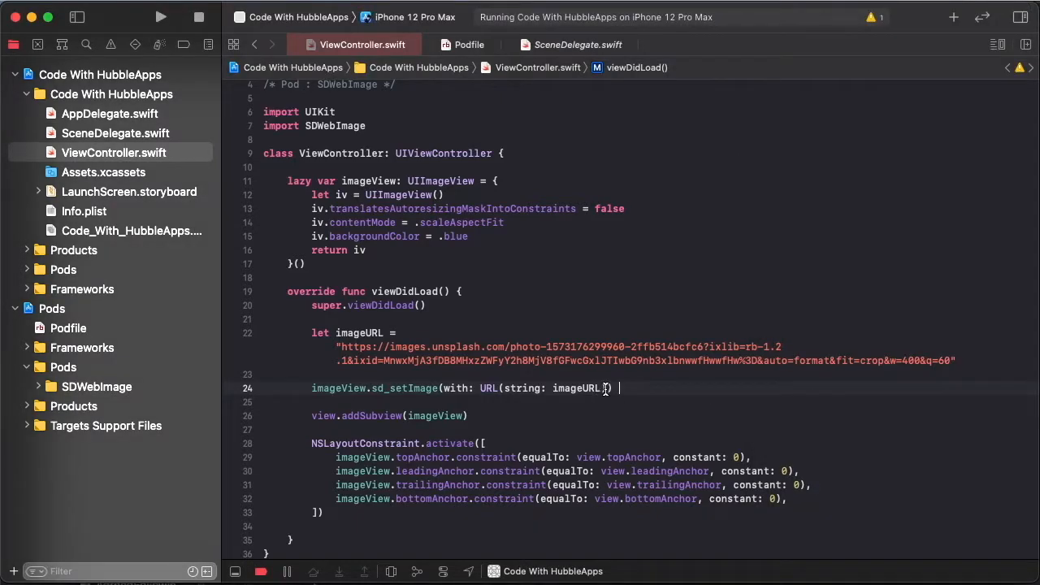
type(", placeholderImage: UIImage?)")
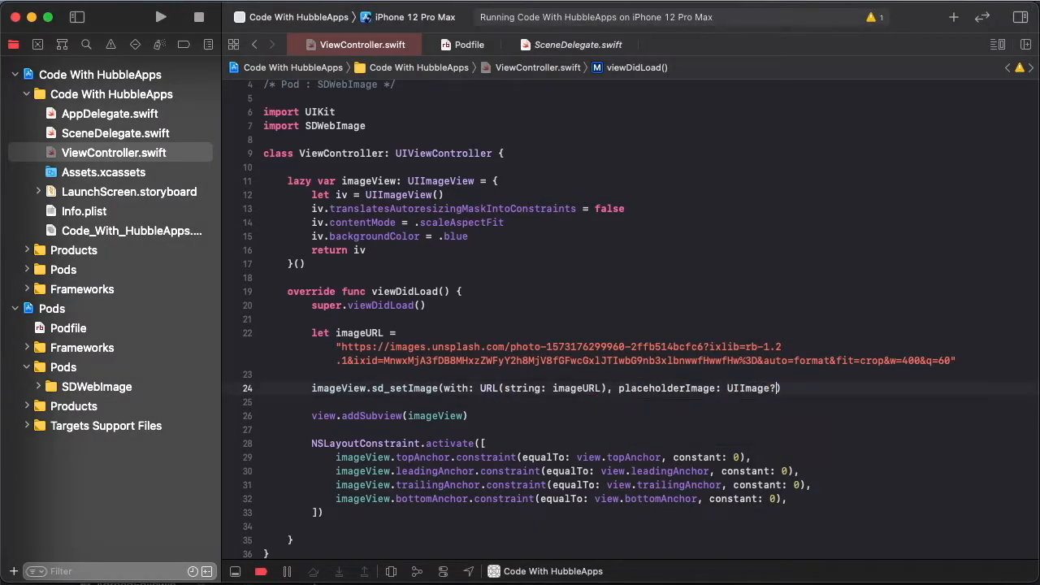
type("str")
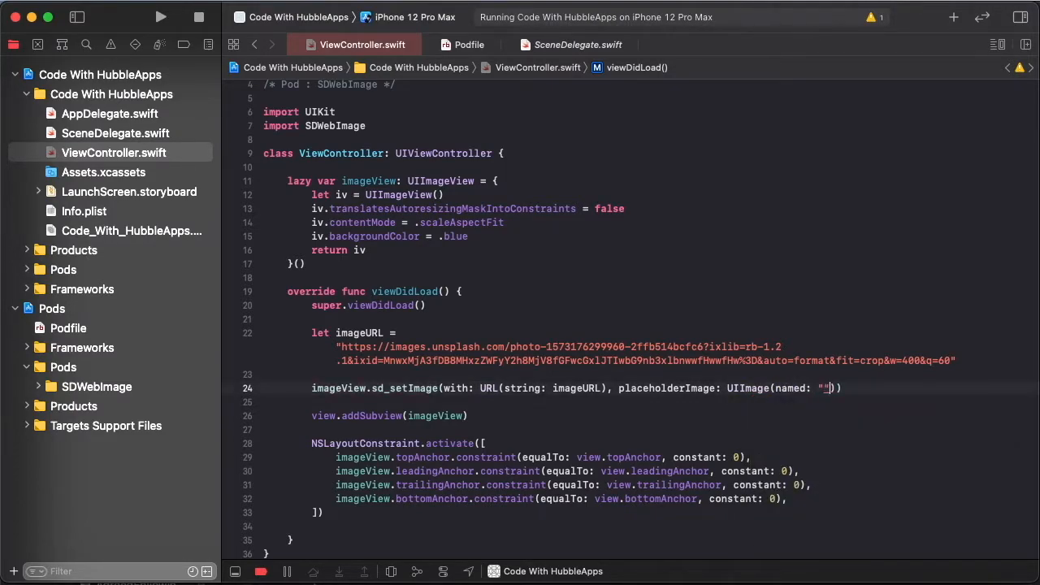
left_click(103, 172)
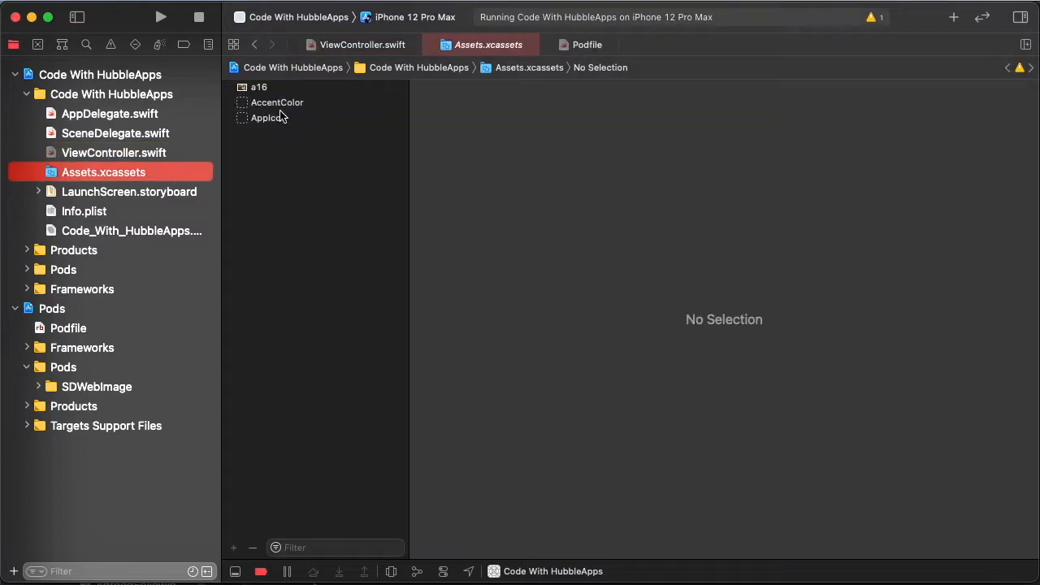
Step: Set the placeholder name to "a16" in ViewController.swift and empty the imageURL string
left_click(260, 86)
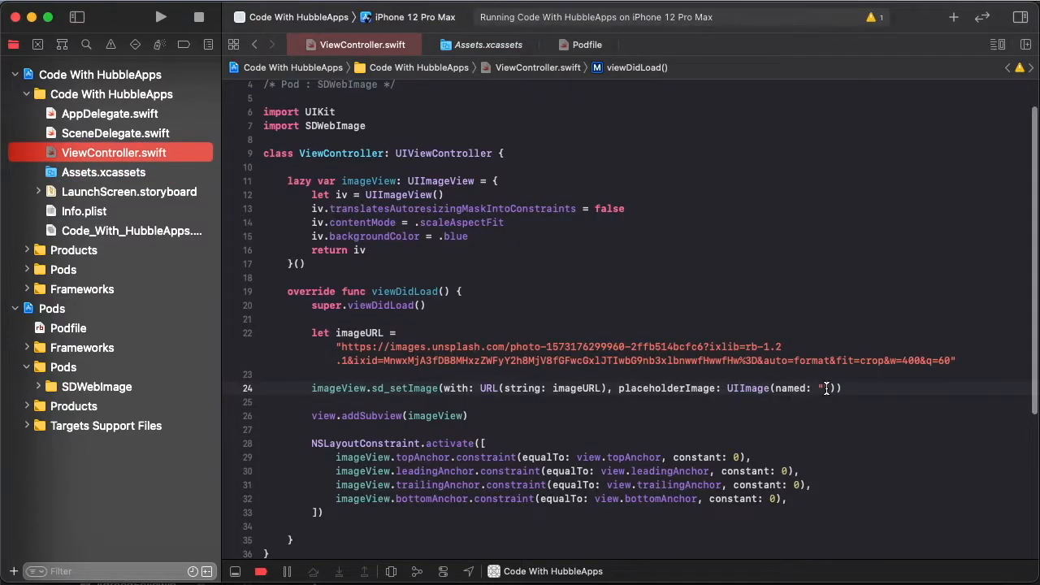
type("a16")
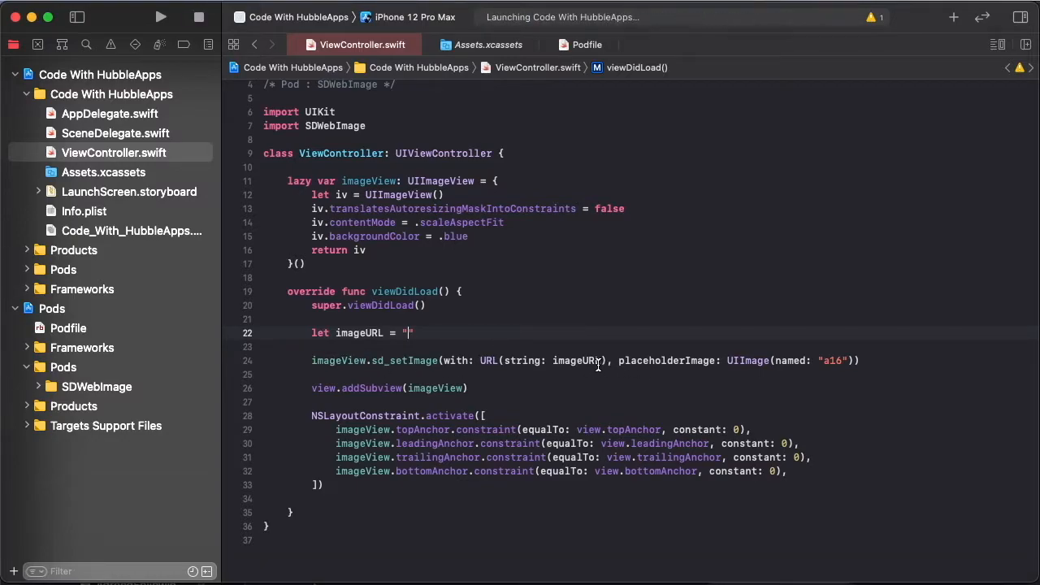
Step: Undo to restore the Unsplash URL and run the app on the iPhone 12 Pro Max simulator
left_click(161, 17)
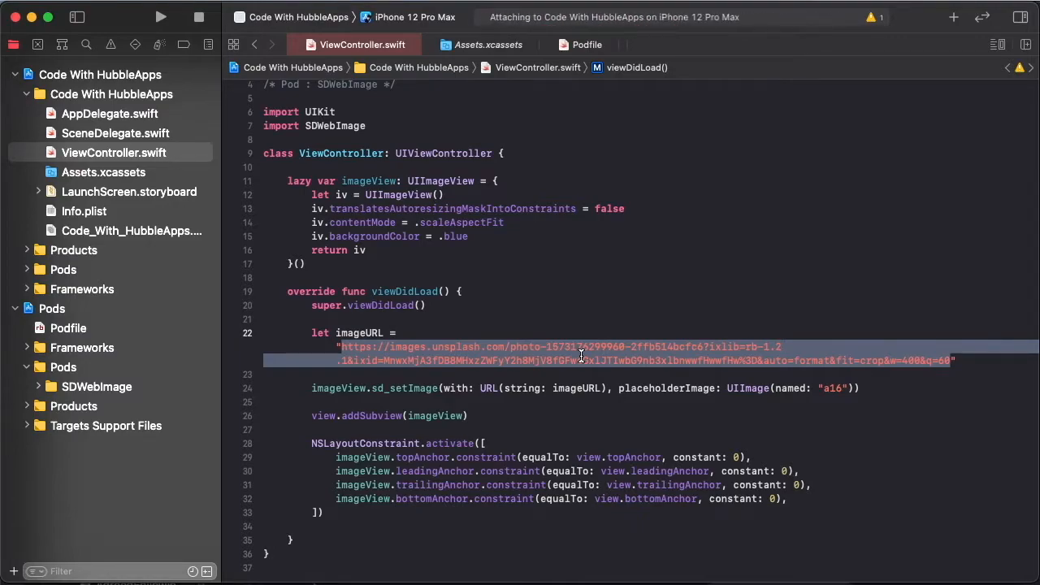
left_click(161, 16)
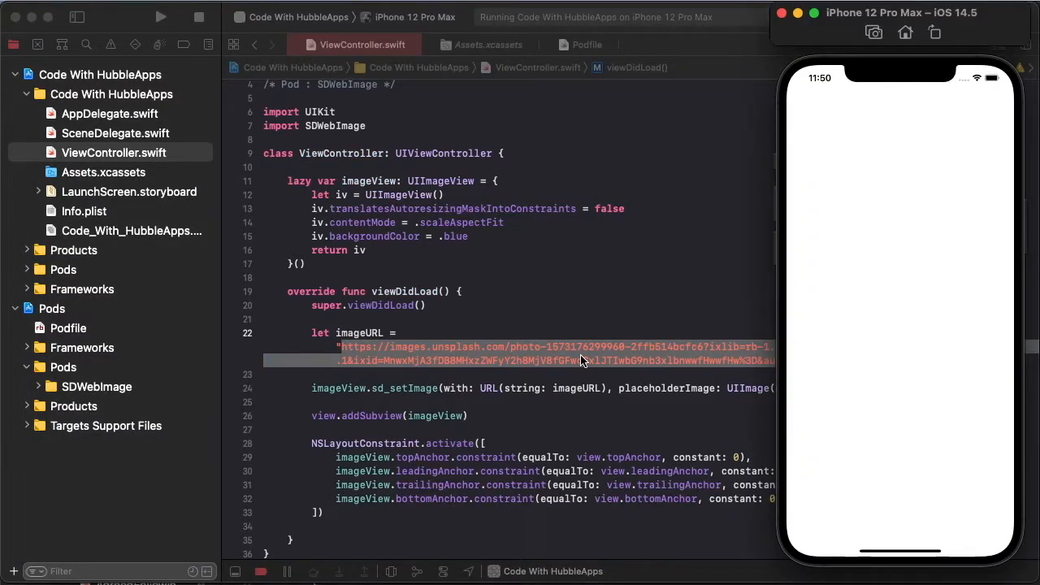